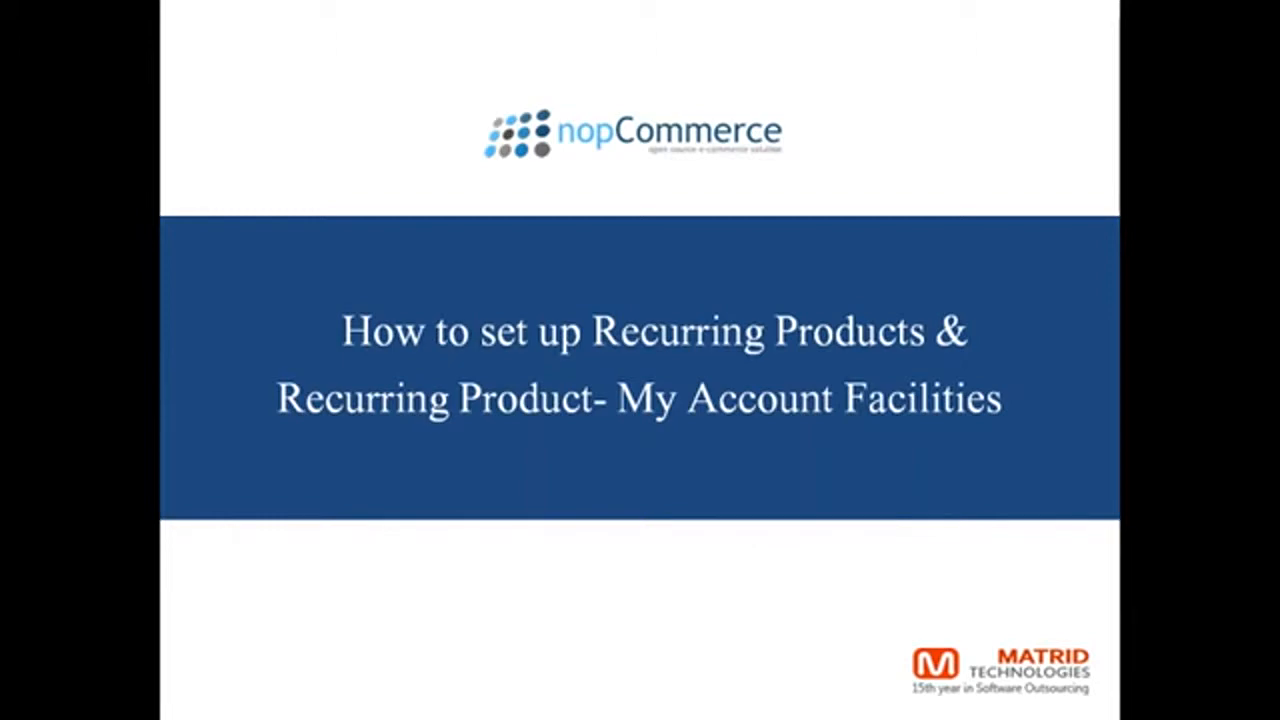
- Open Arabica Roasted Coffee Beans for editing from the Catalog product list
key("alt+tab")
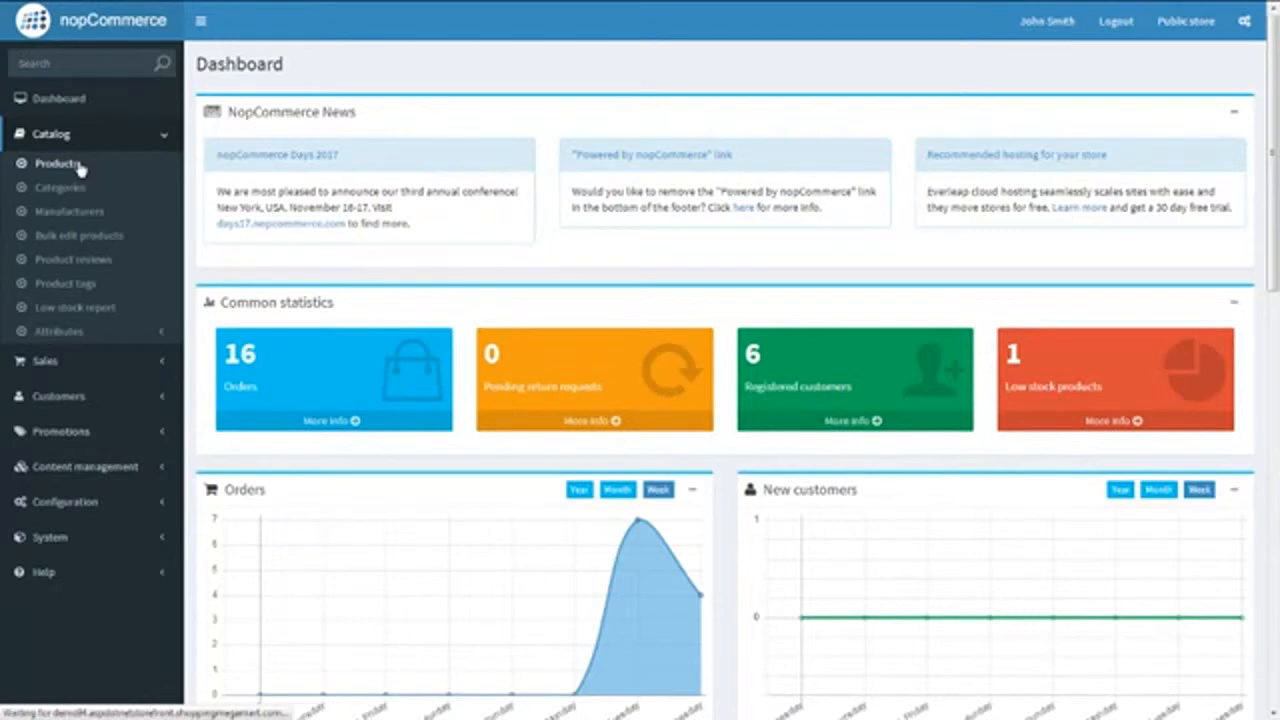
left_click(56, 164)
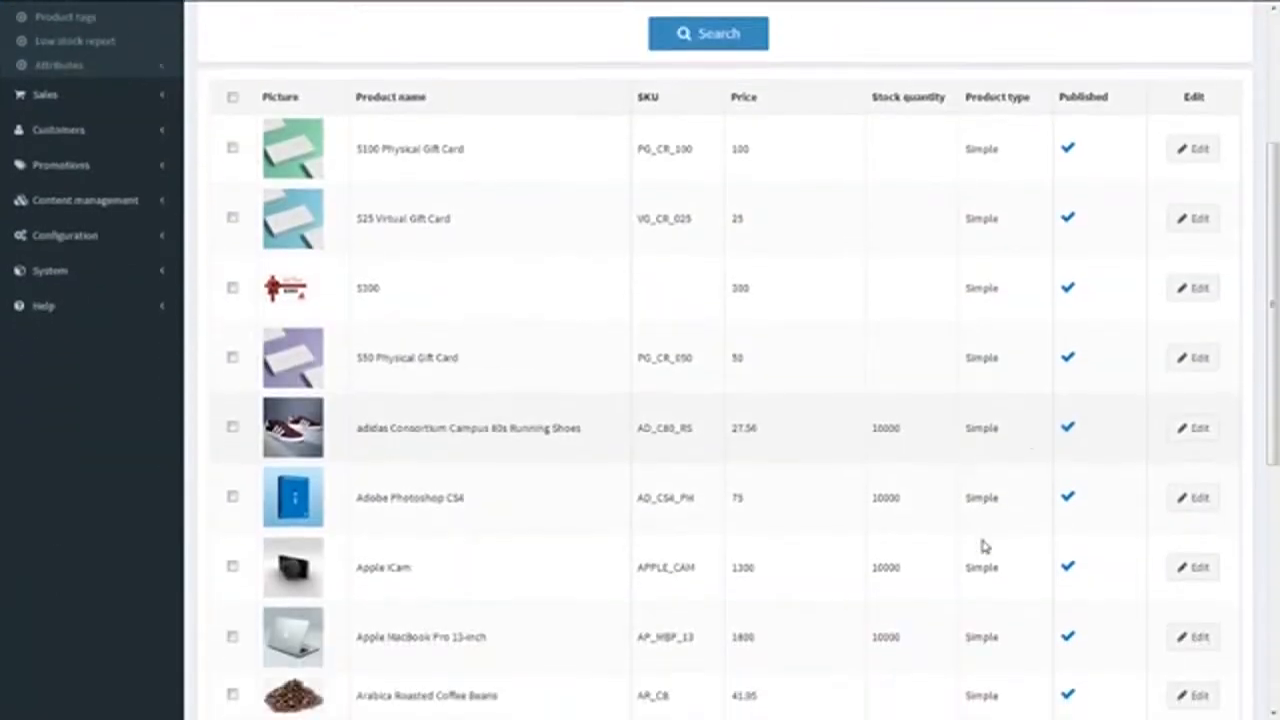
scroll("down", 3)
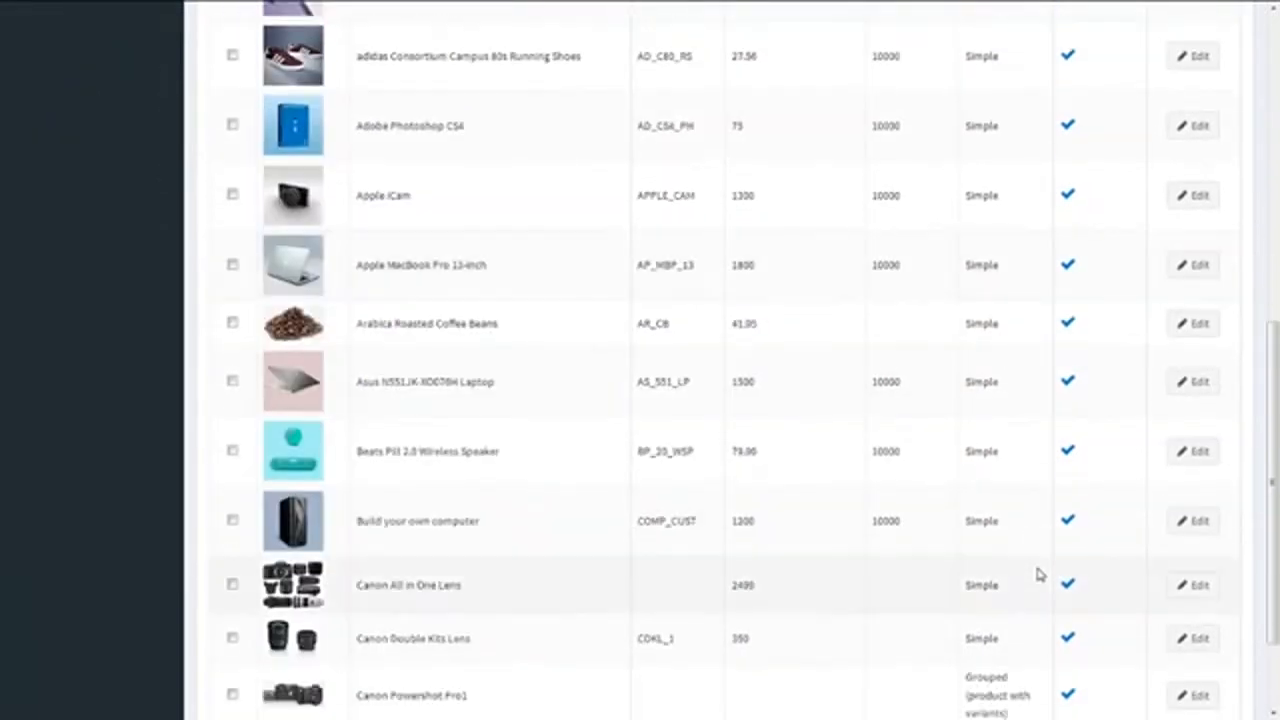
double_click(426, 324)
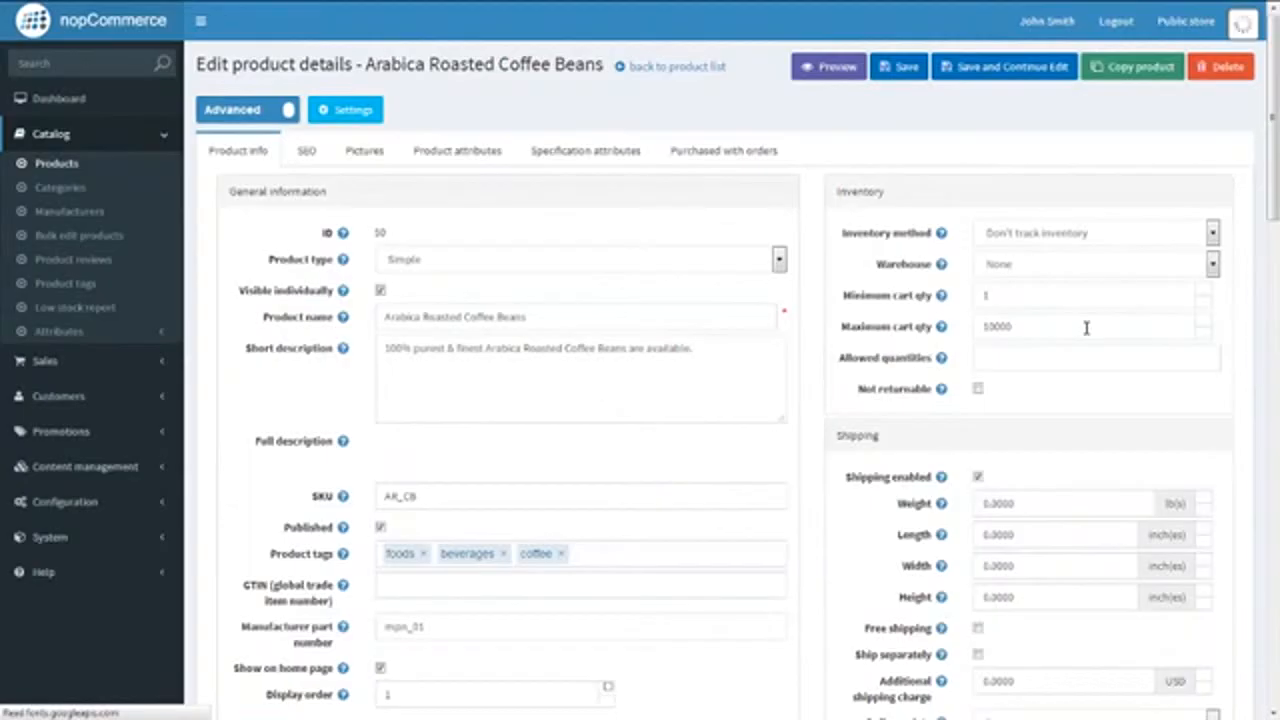
- Scroll the edit page down to the Recurring product section
scroll("down", 3)
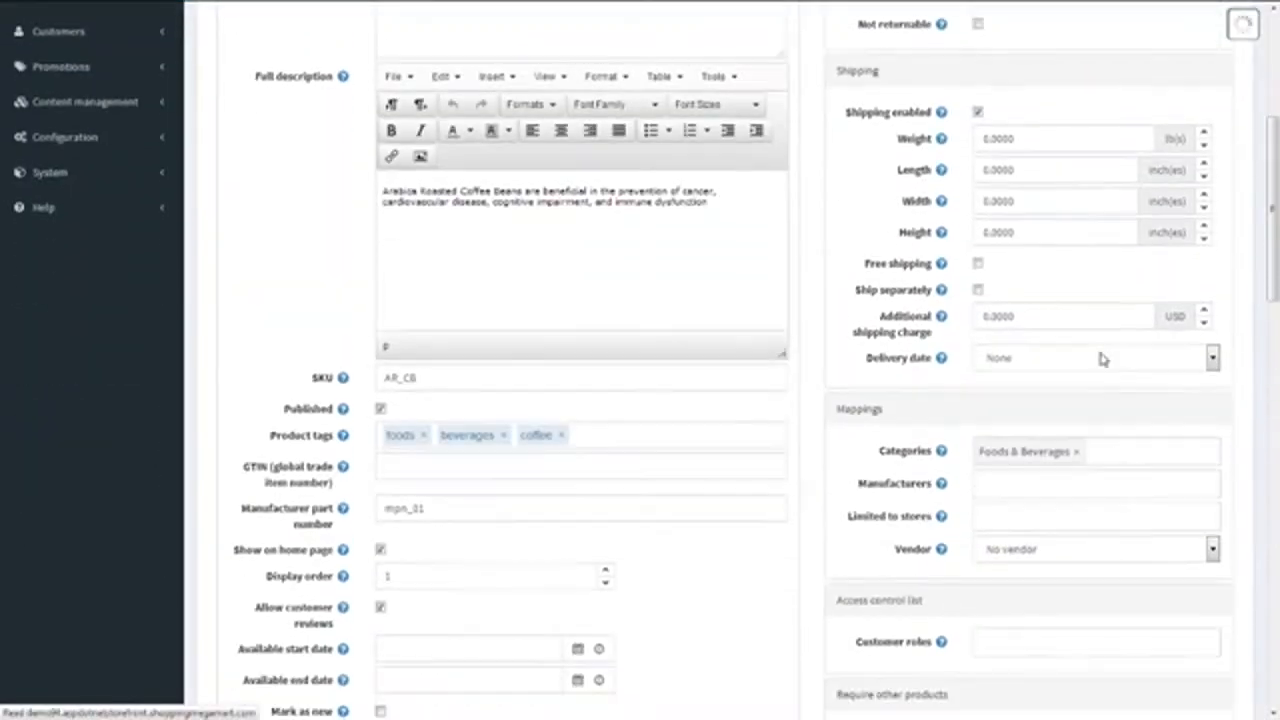
scroll("down", 3)
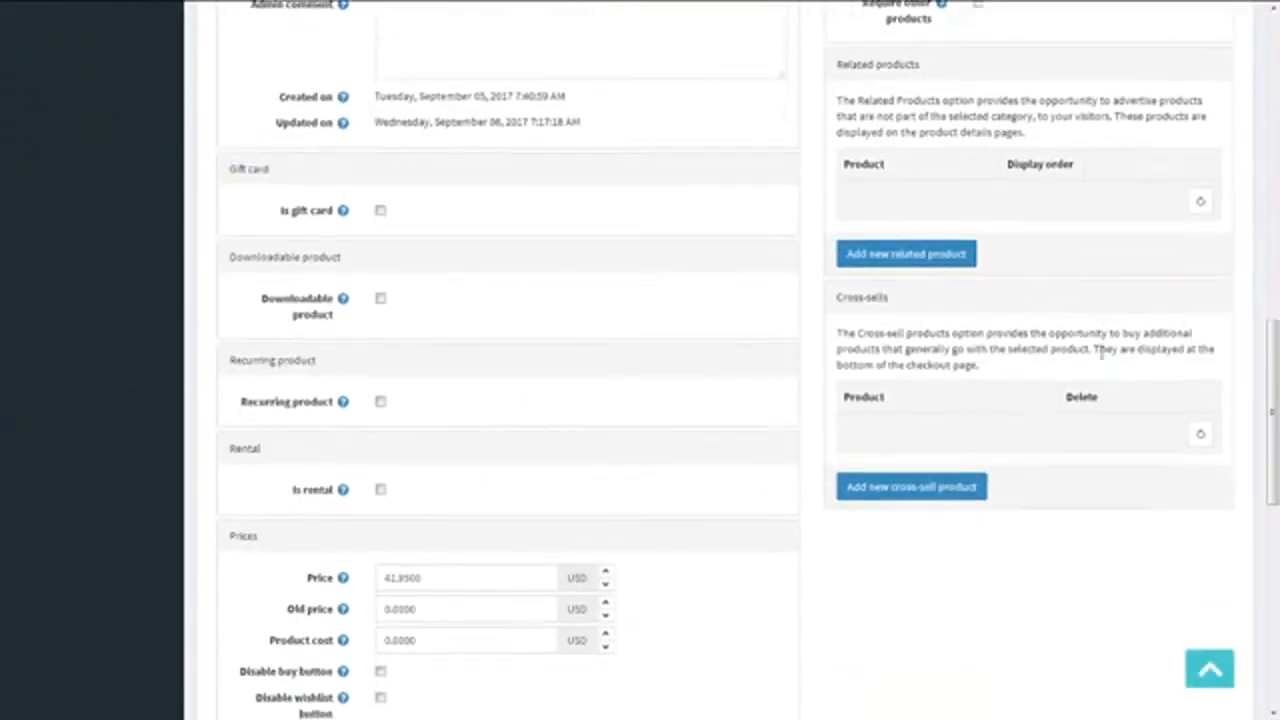
scroll("down", 3)
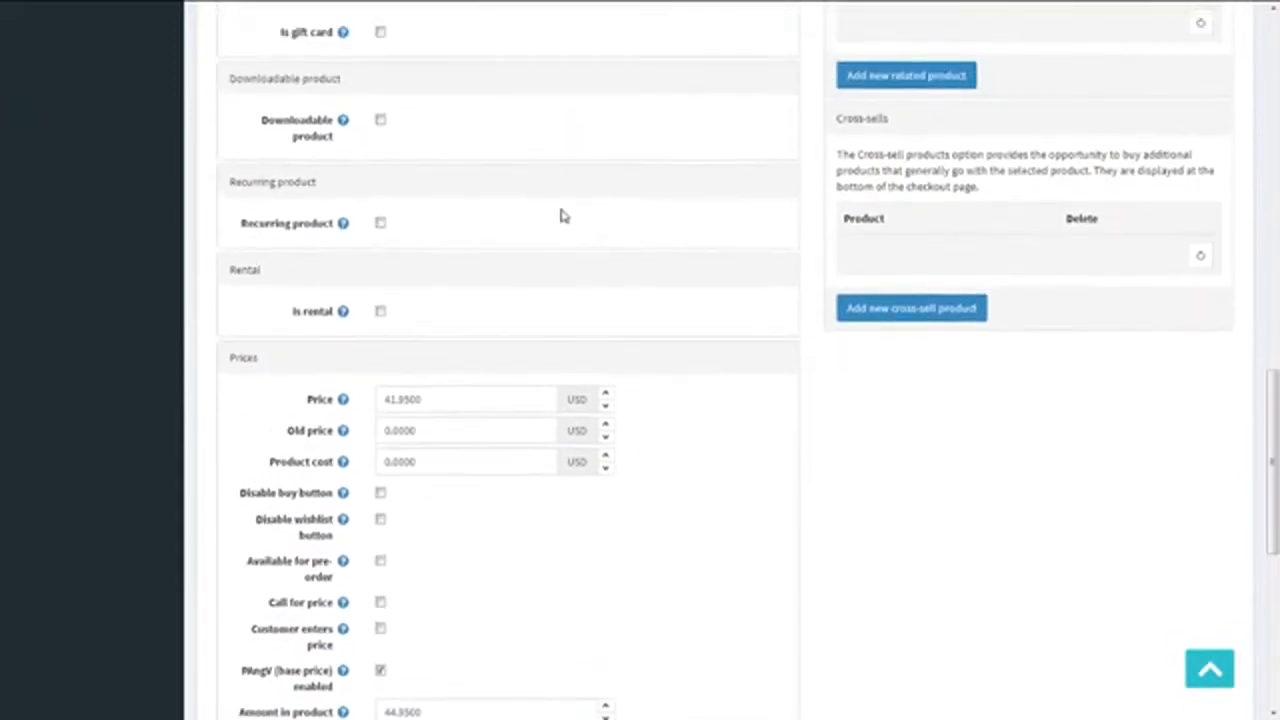
- Enable Recurring product with cycle length 10, period Days and total cycles 7
double_click(272, 180)
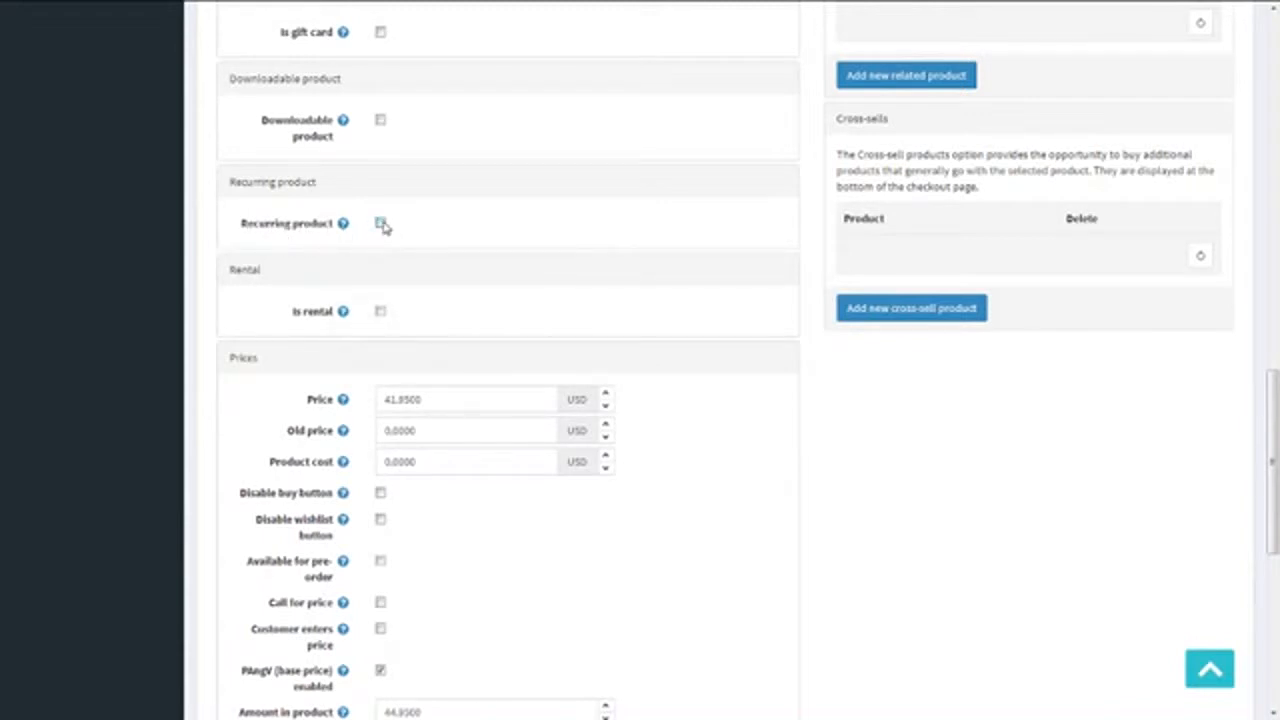
left_click(380, 224)
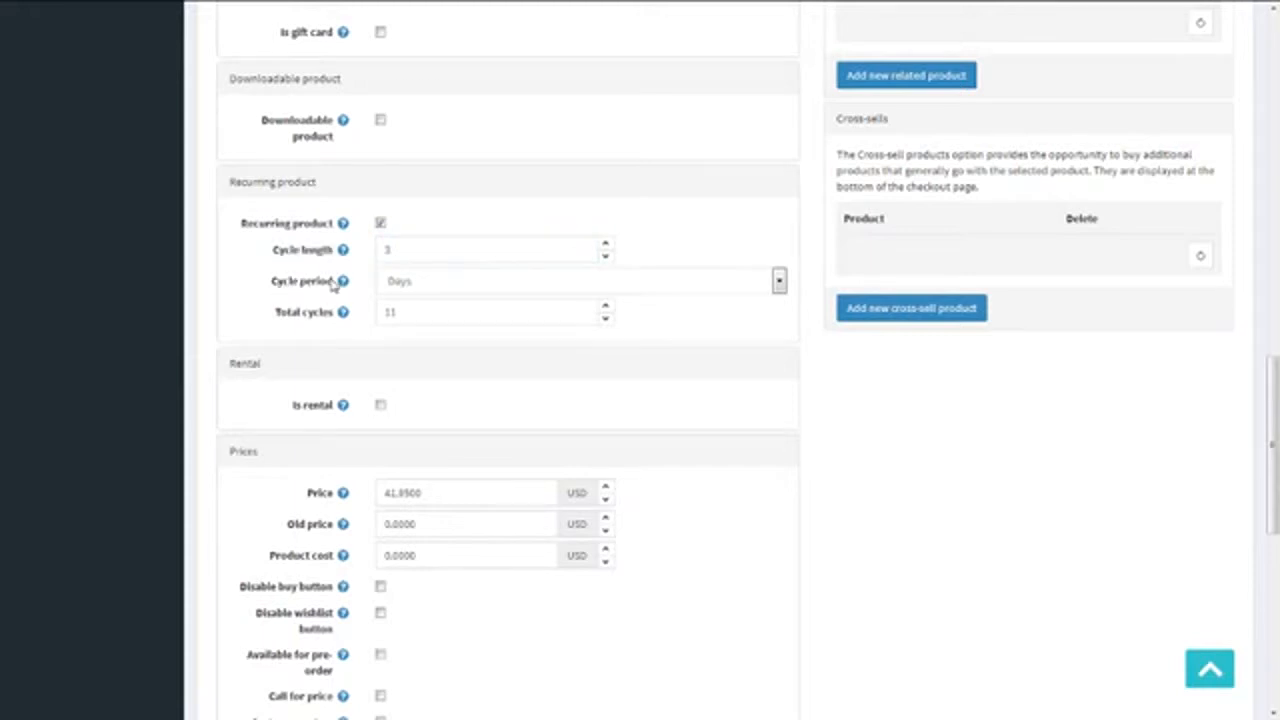
left_click(778, 280)
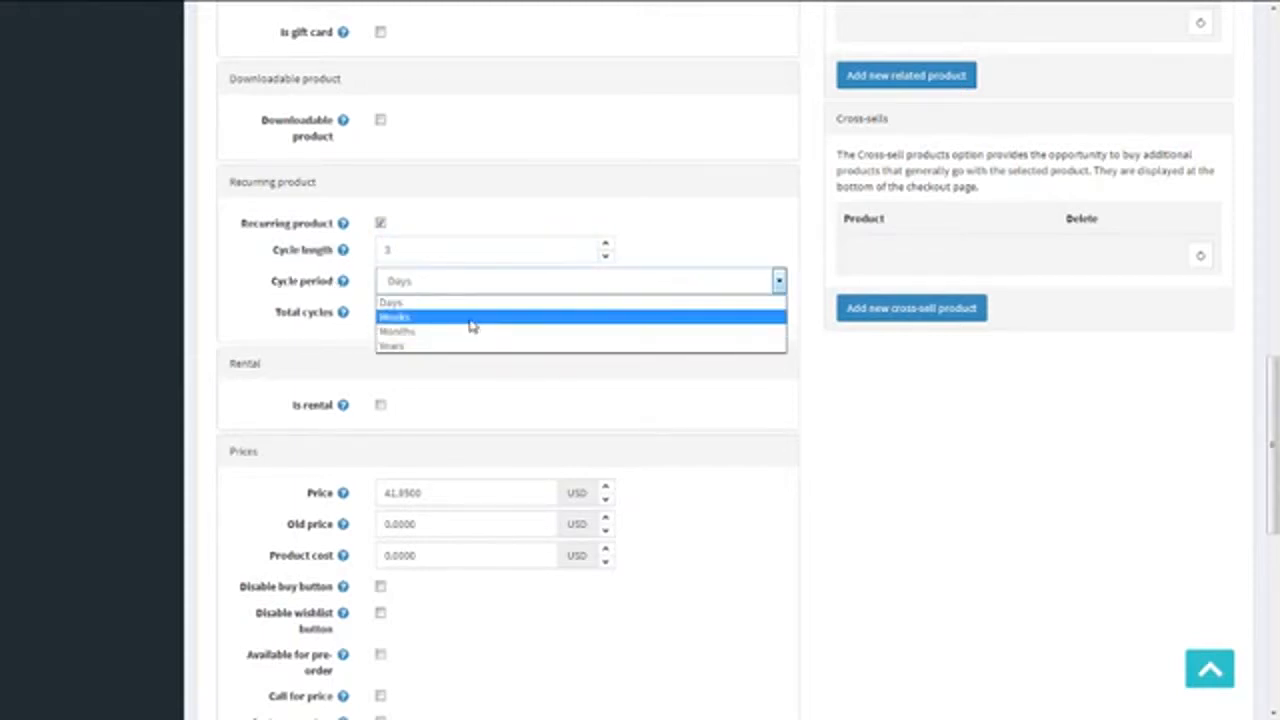
left_click(390, 302)
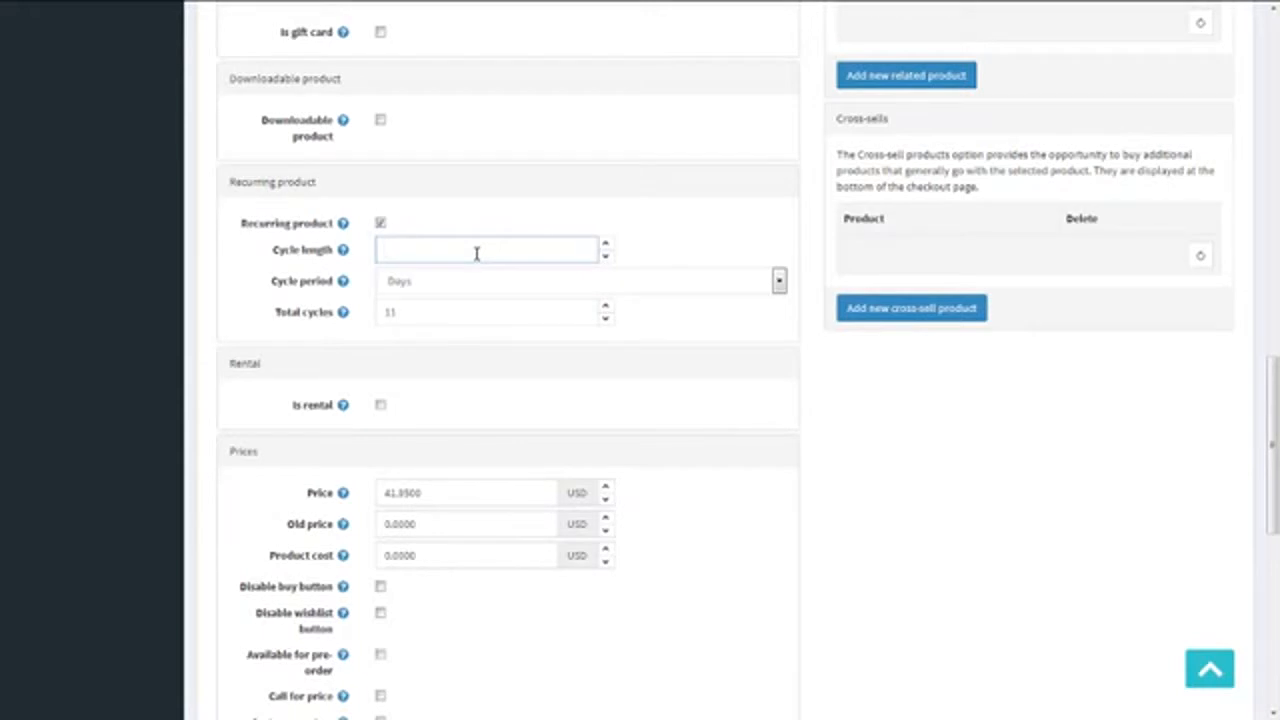
type("10")
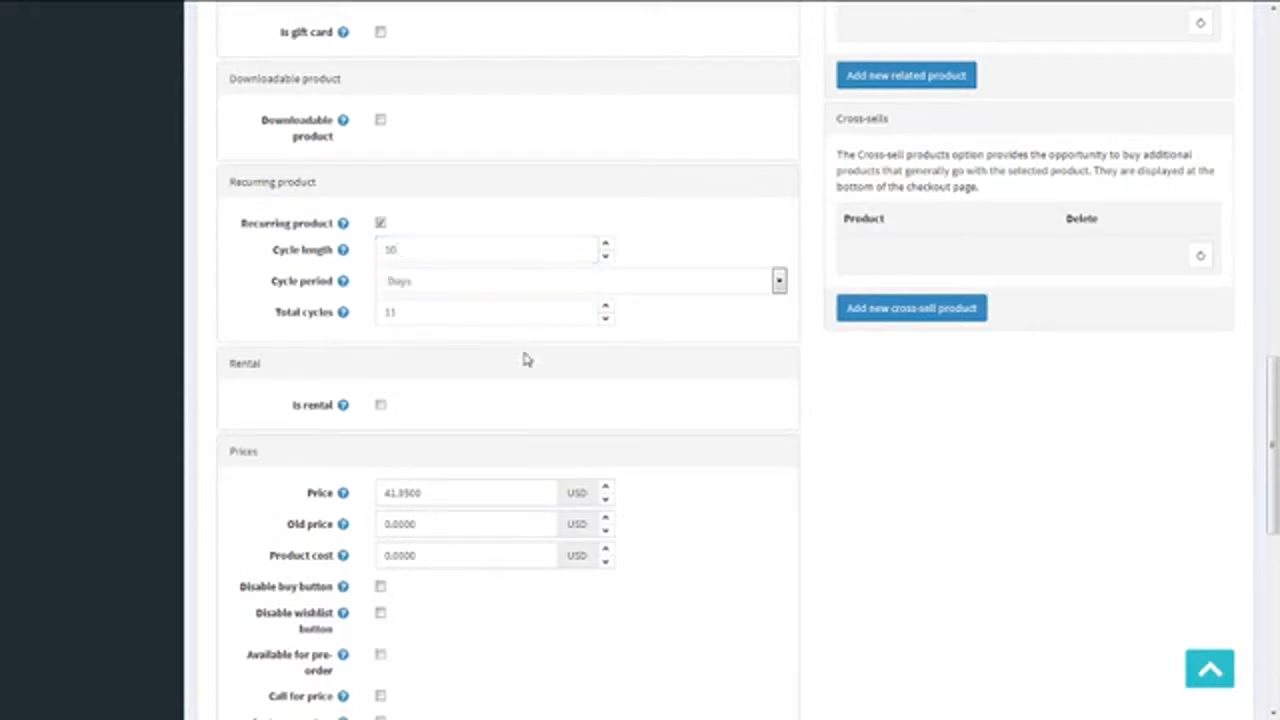
mouse_move(448, 292)
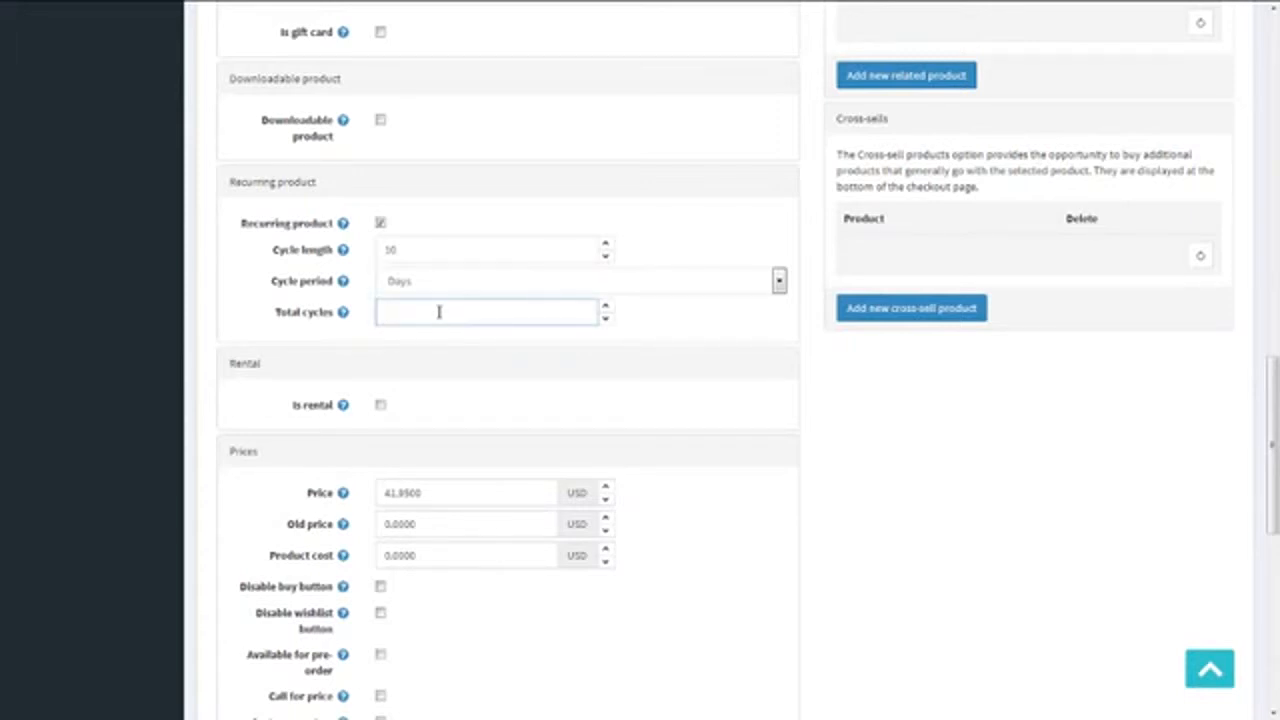
type("7")
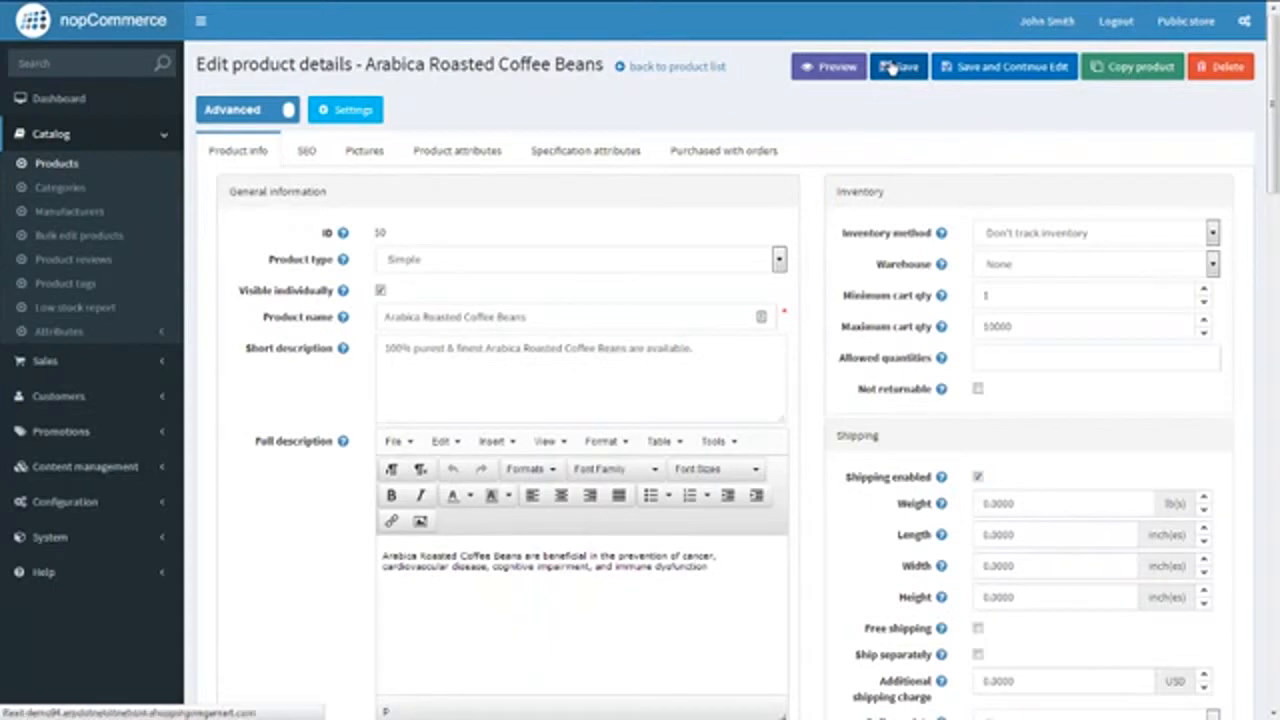
- Save the product and go to the public store's Foods & Beverages category
left_click(896, 66)
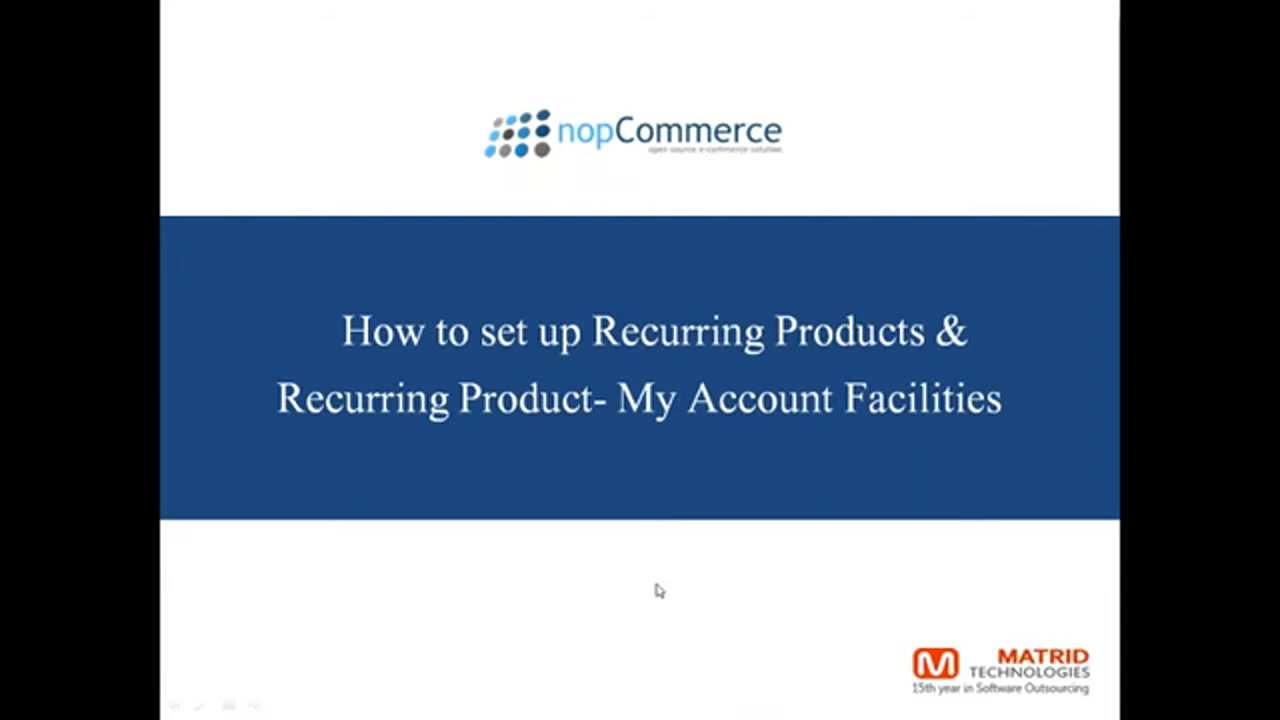
key("alt+tab")
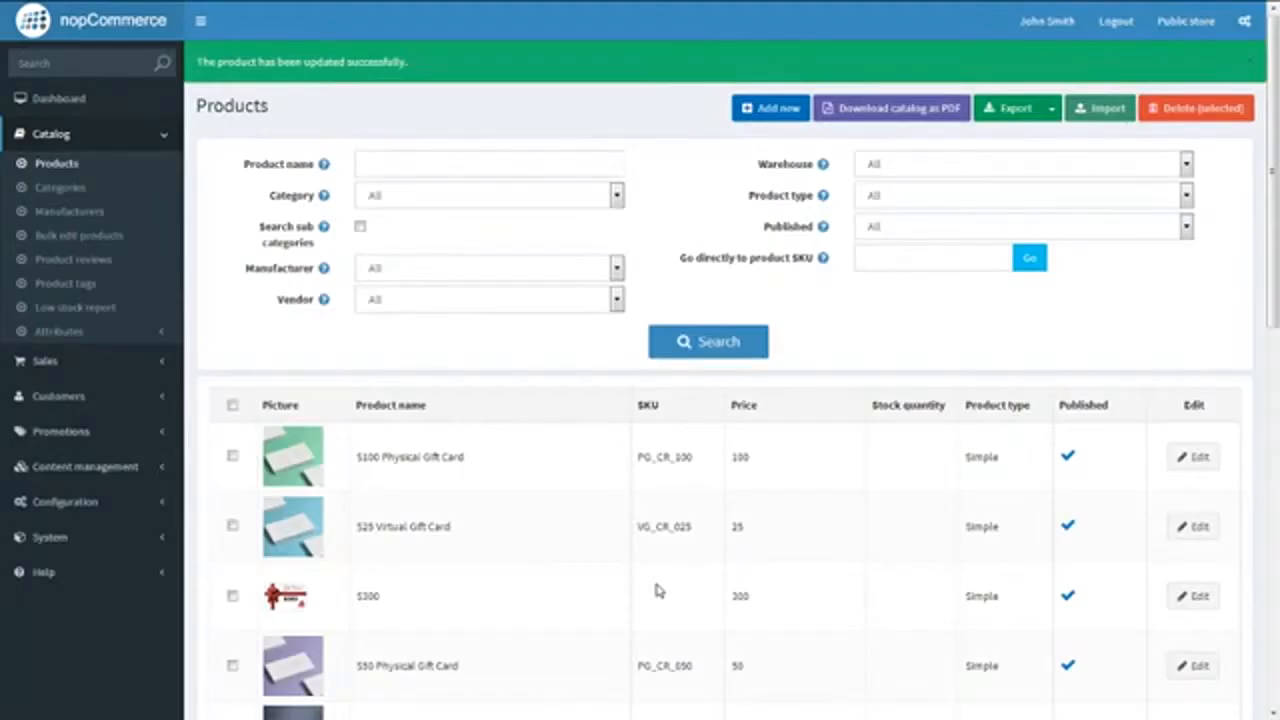
left_click(1184, 20)
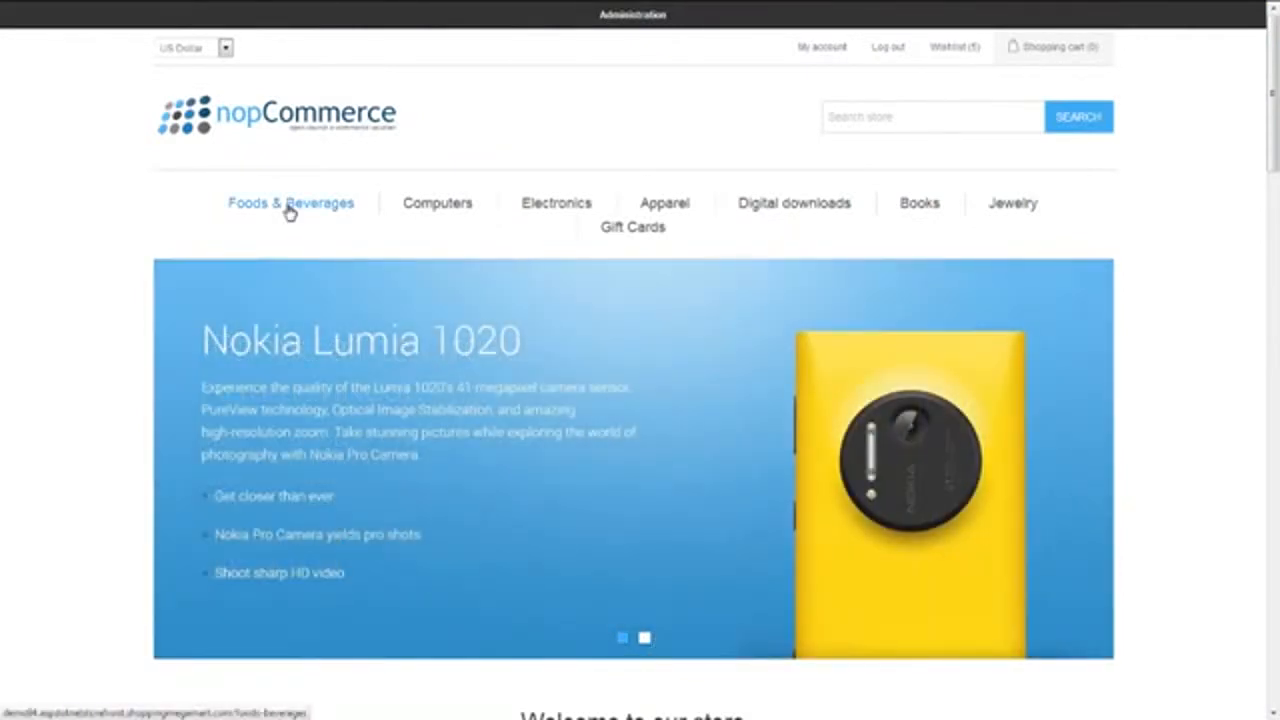
left_click(292, 204)
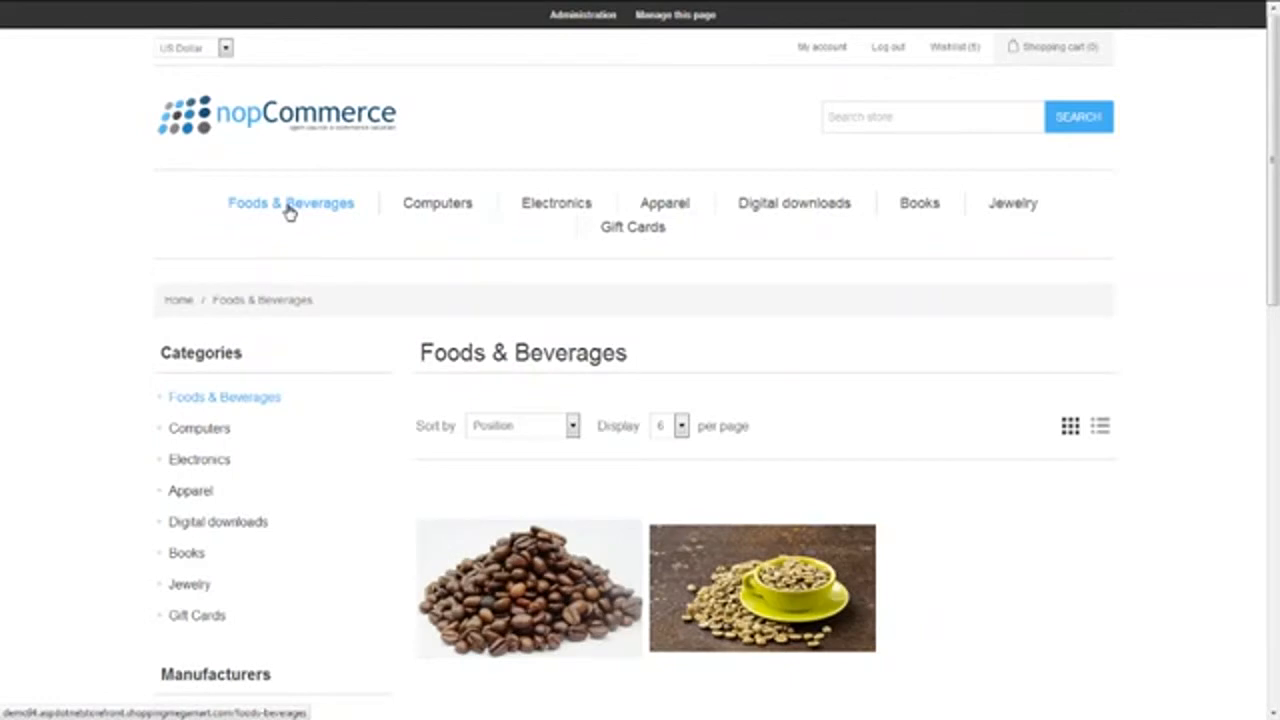
- Open the Arabica Roasted Coffee Beans page ($41.95) and add it to the cart
scroll("down", 3)
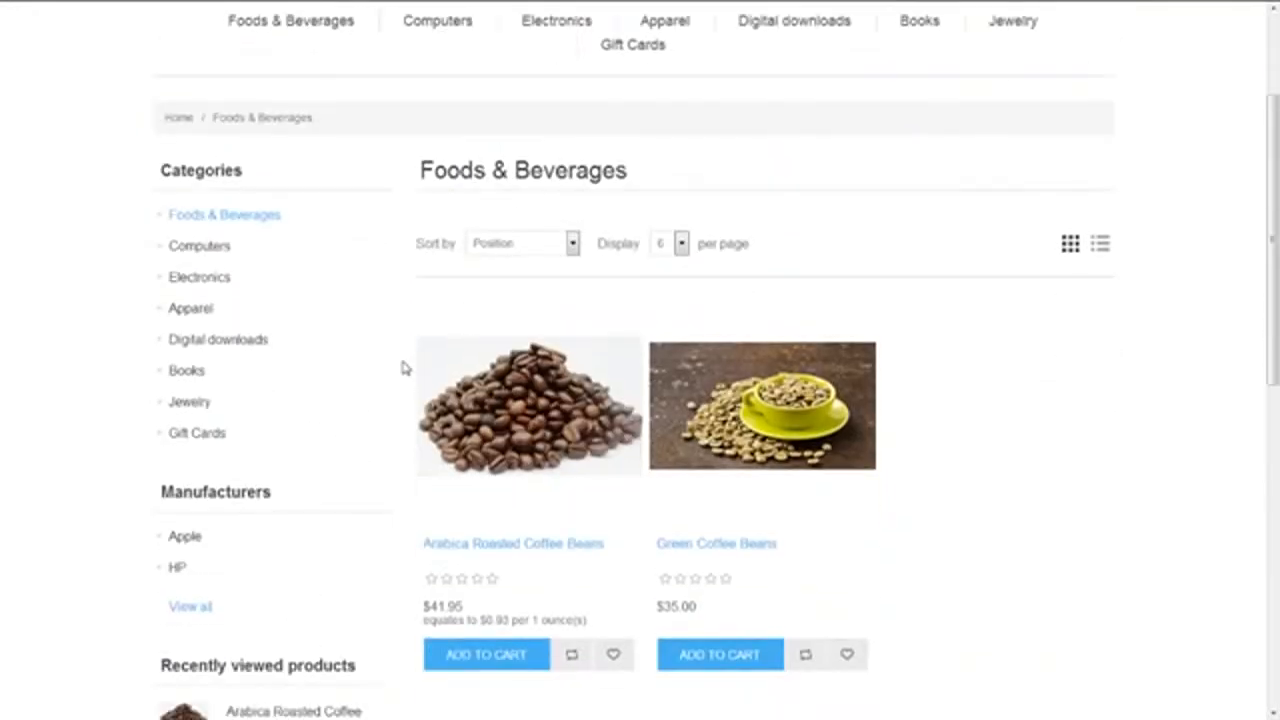
mouse_move(516, 436)
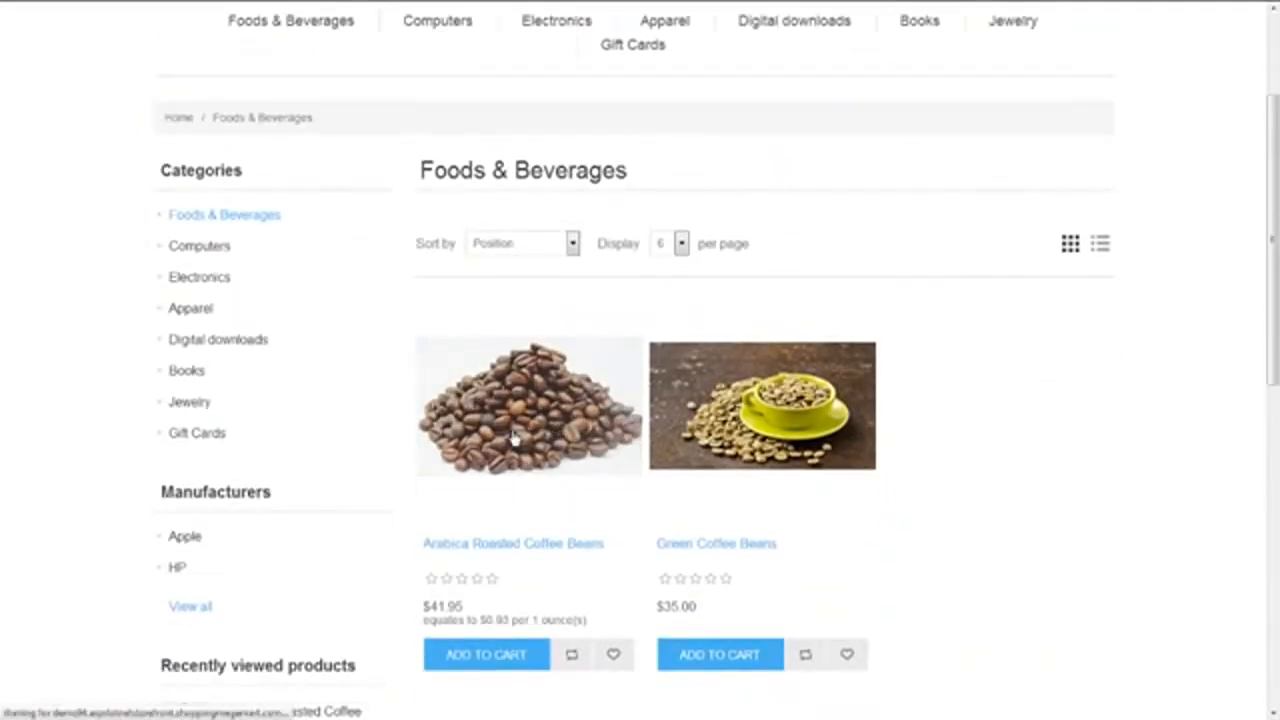
left_click(512, 544)
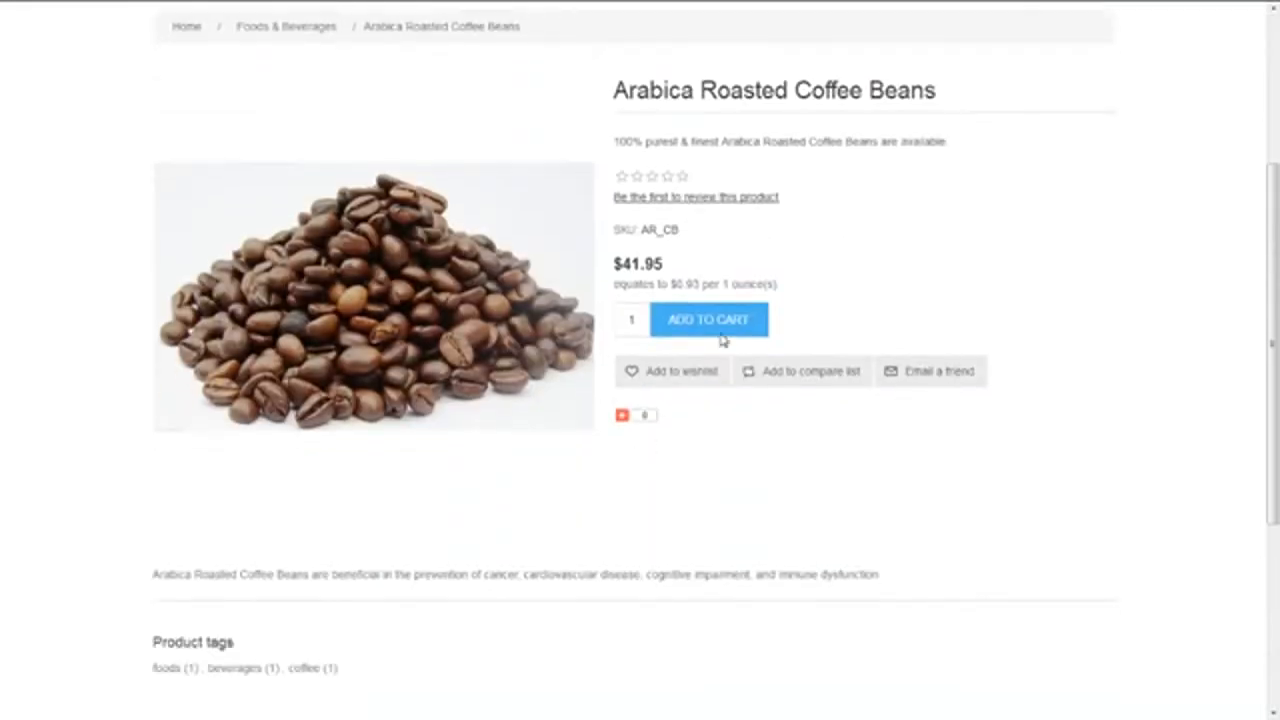
scroll("up", 3)
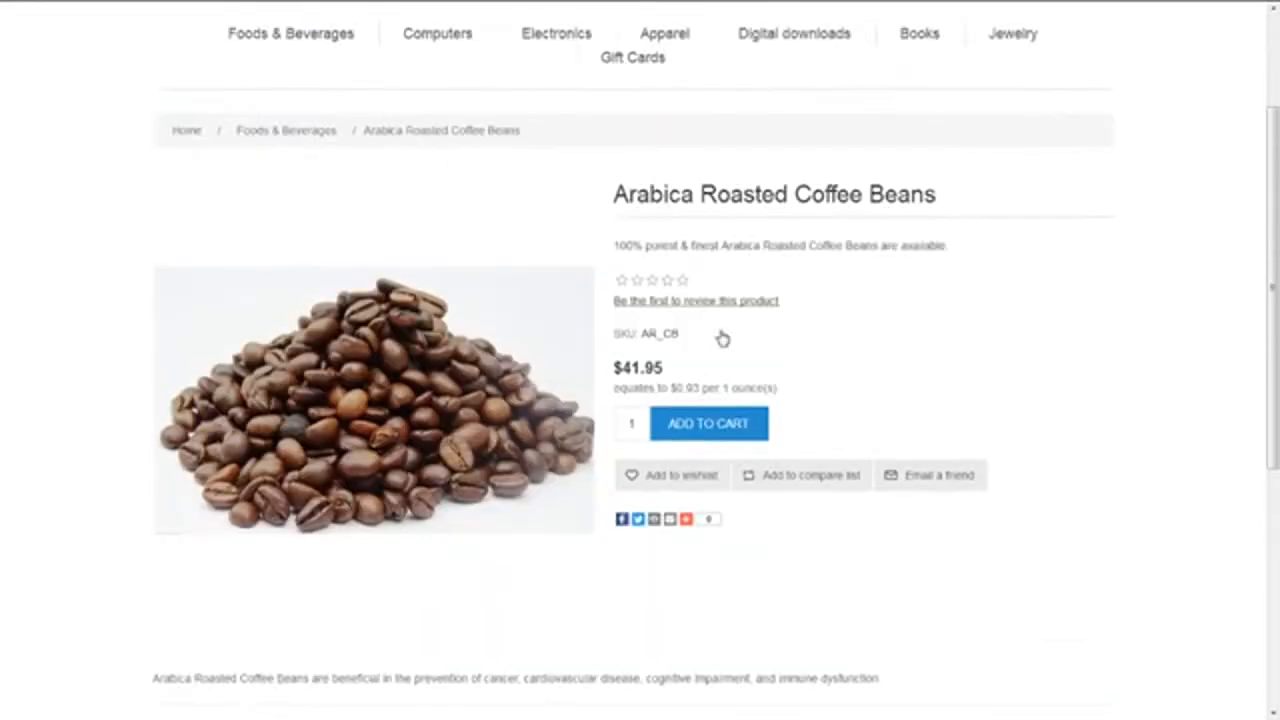
scroll("up", 3)
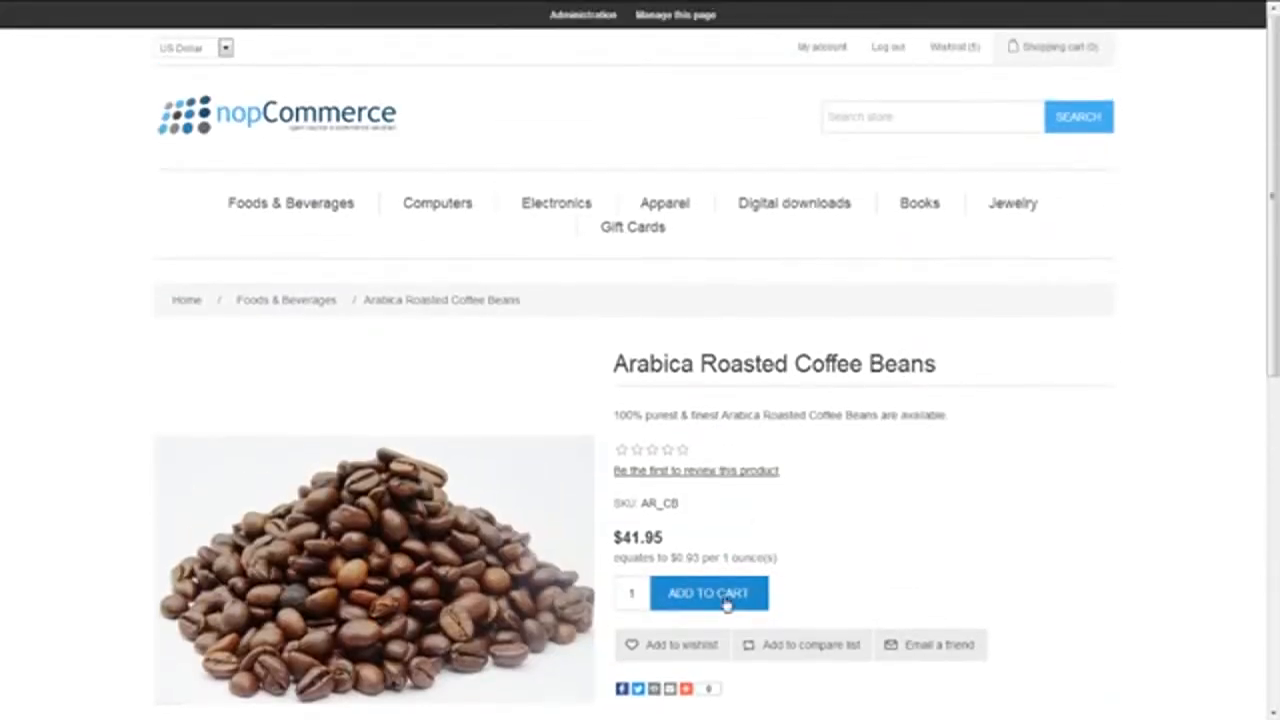
left_click(708, 592)
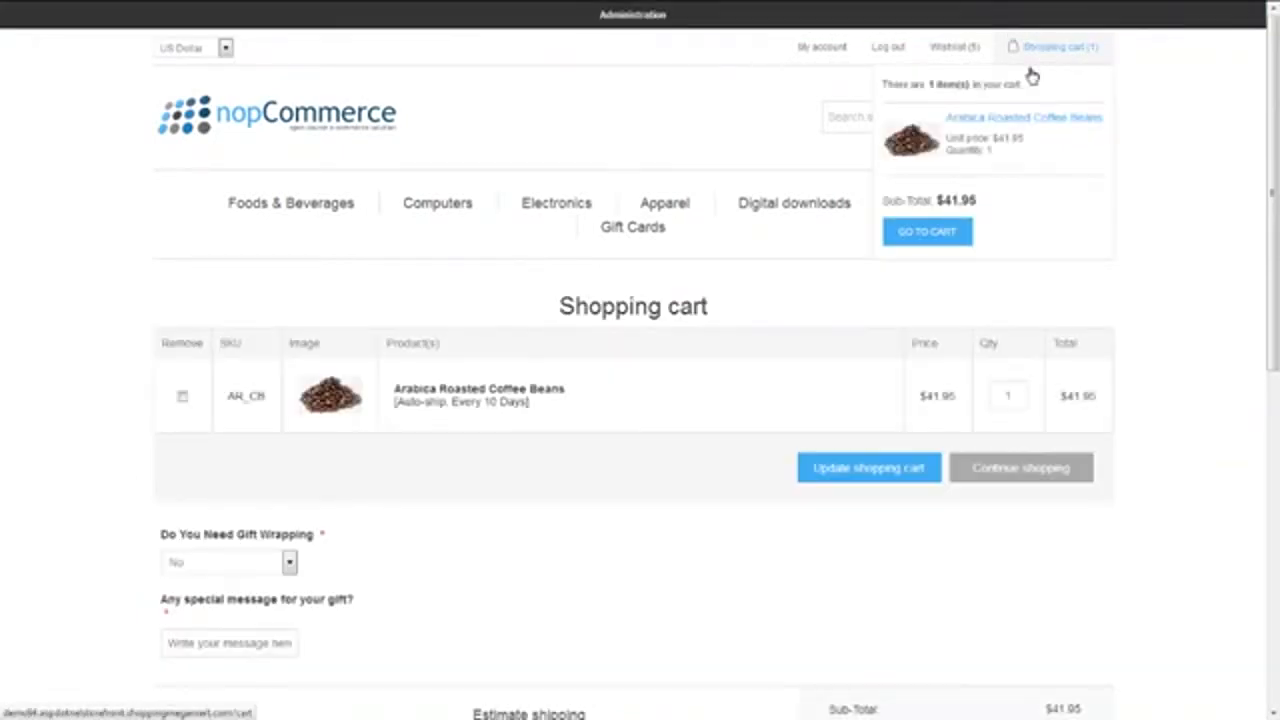
- Highlight the auto-ship every 10 days note under the coffee beans cart line
scroll("down", 3)
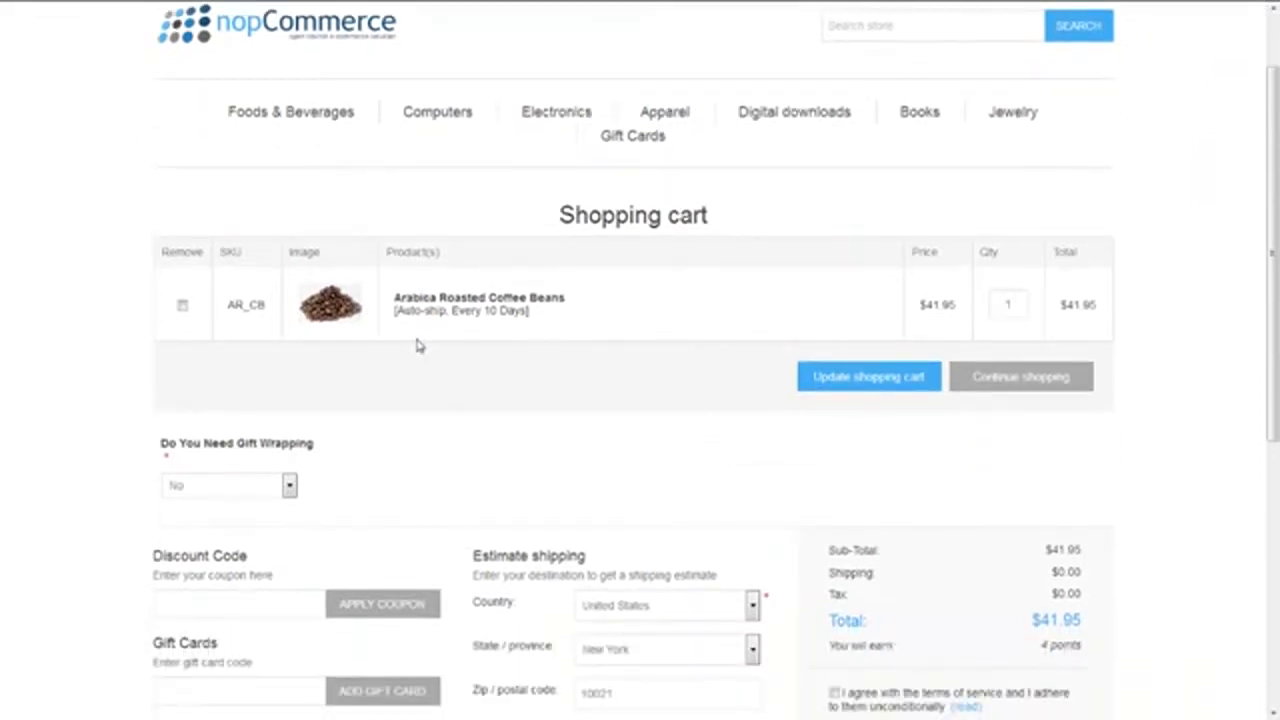
mouse_move(532, 326)
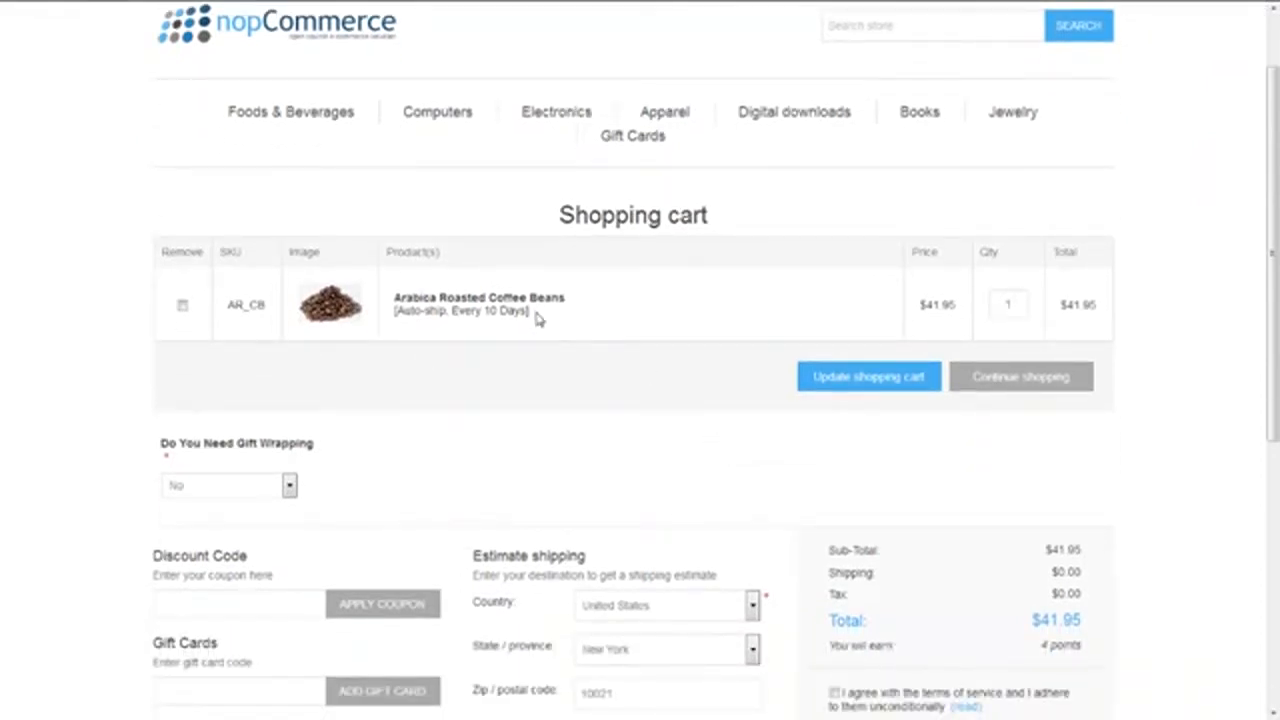
double_click(460, 312)
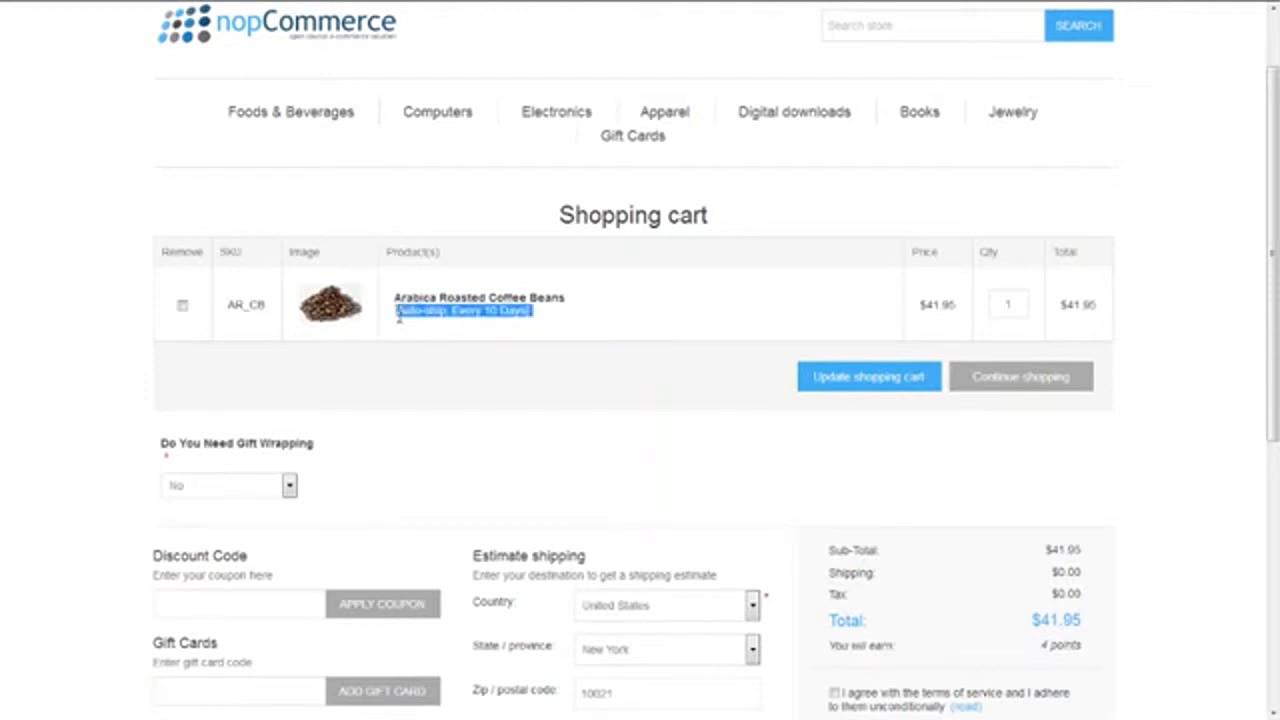
mouse_move(416, 350)
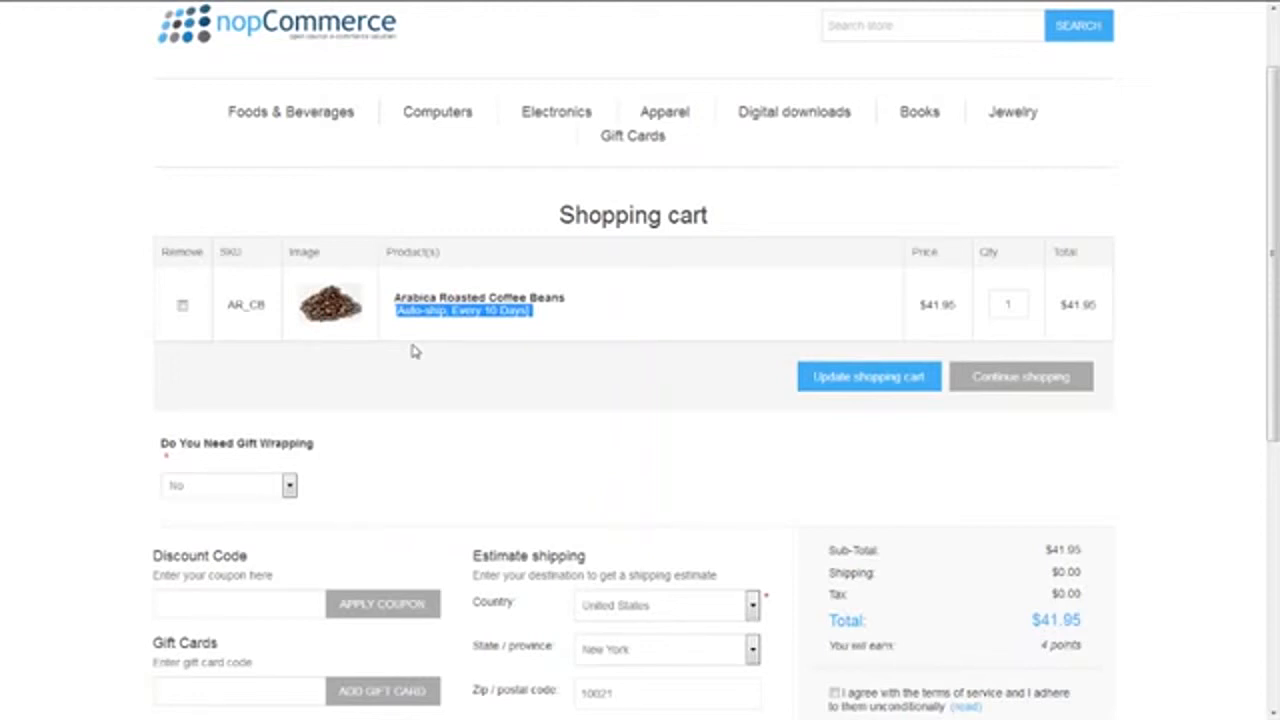
mouse_move(620, 448)
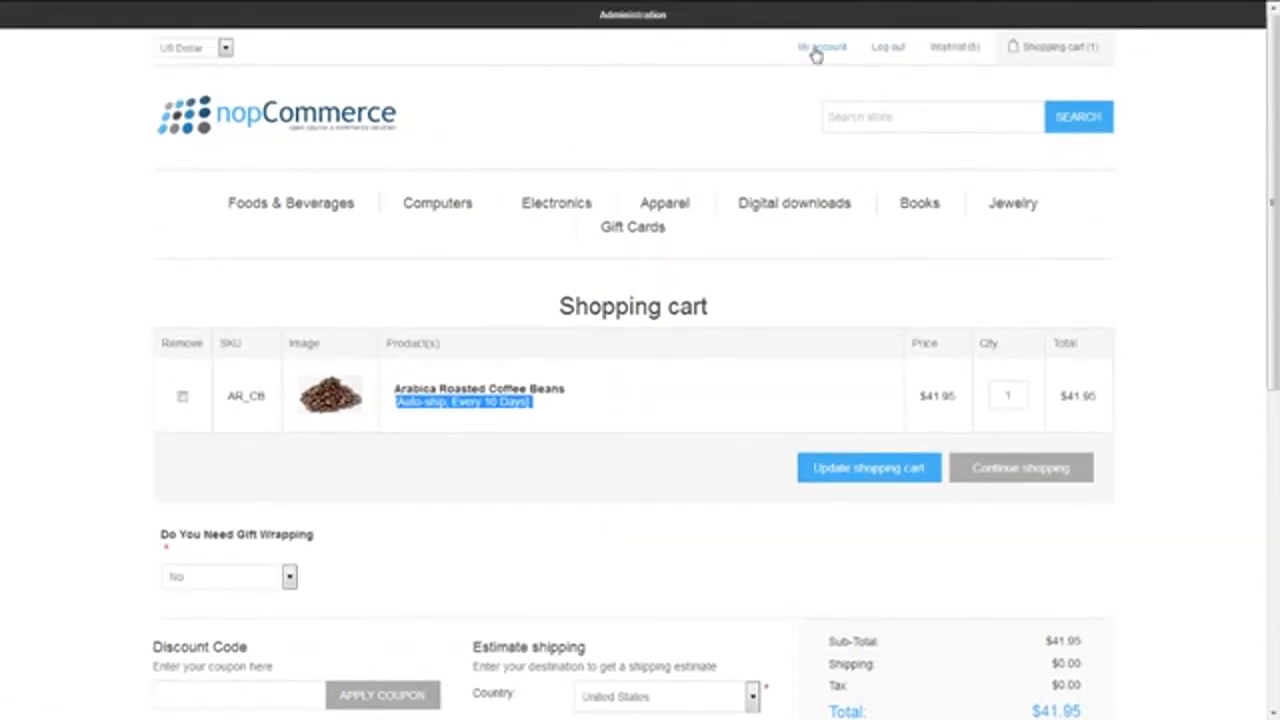
- Go to My account and open the Orders page with its Recurring payments table
left_click(820, 48)
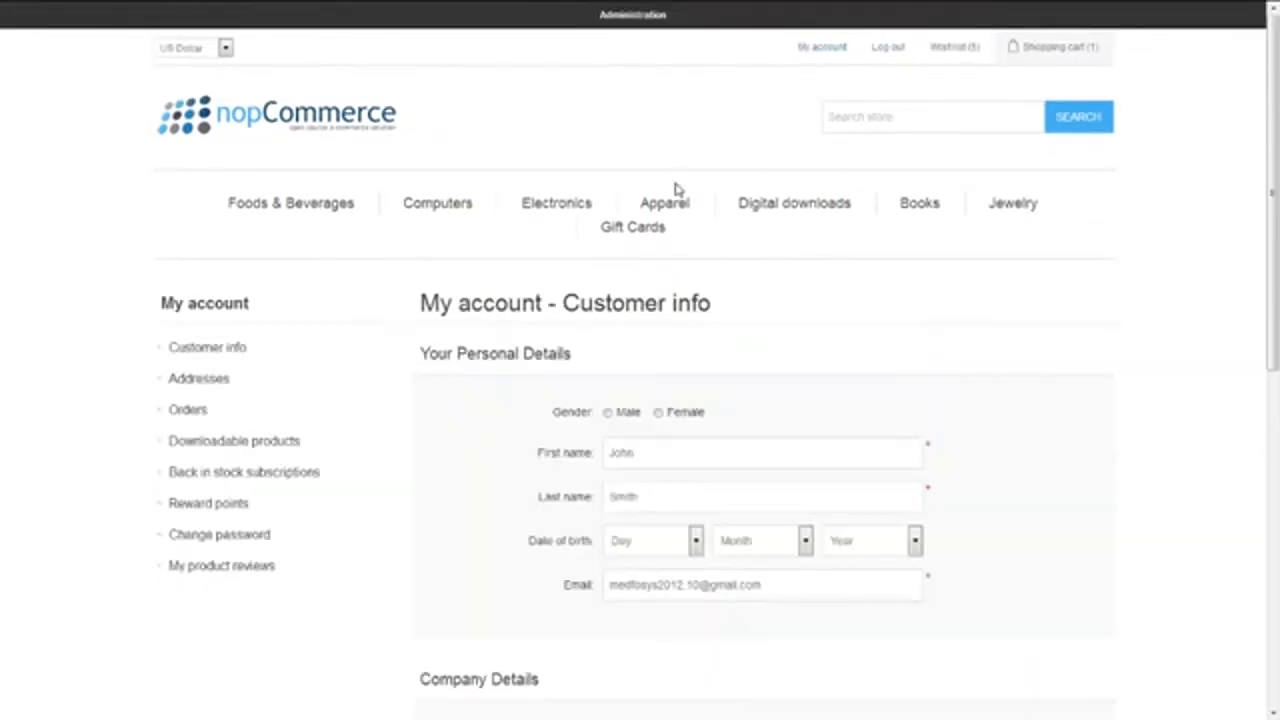
scroll("down", 3)
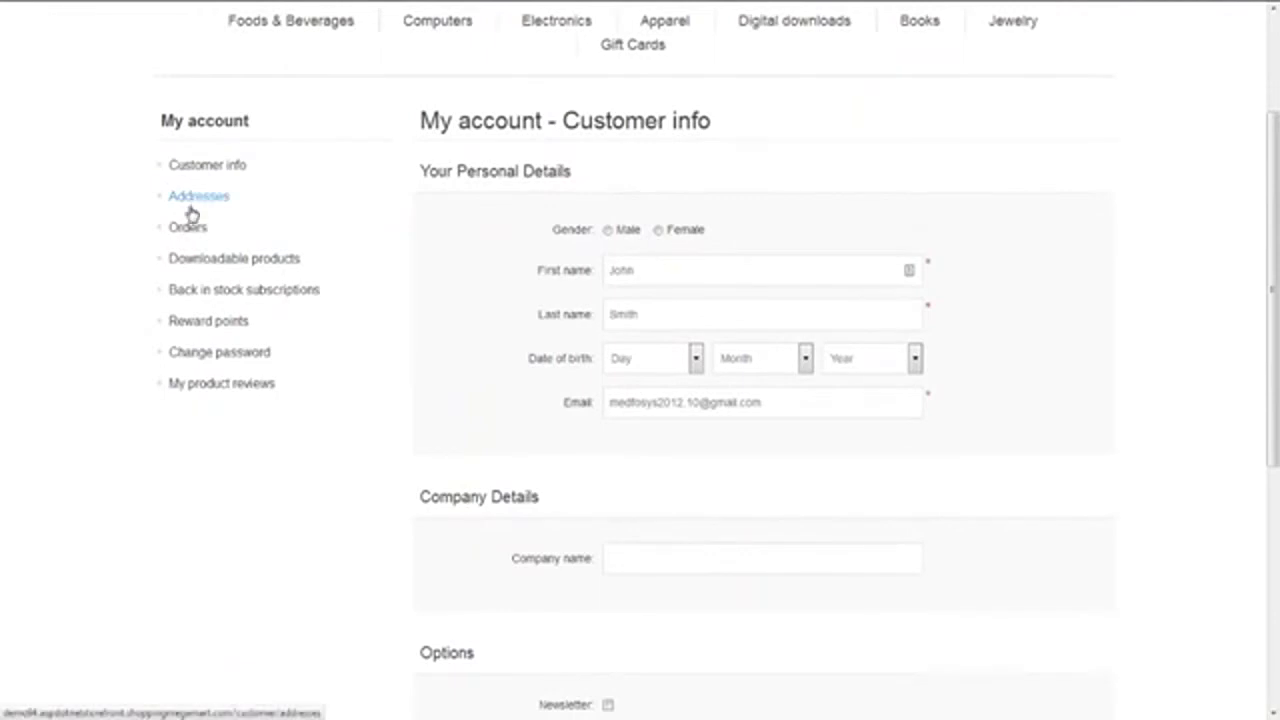
mouse_move(204, 120)
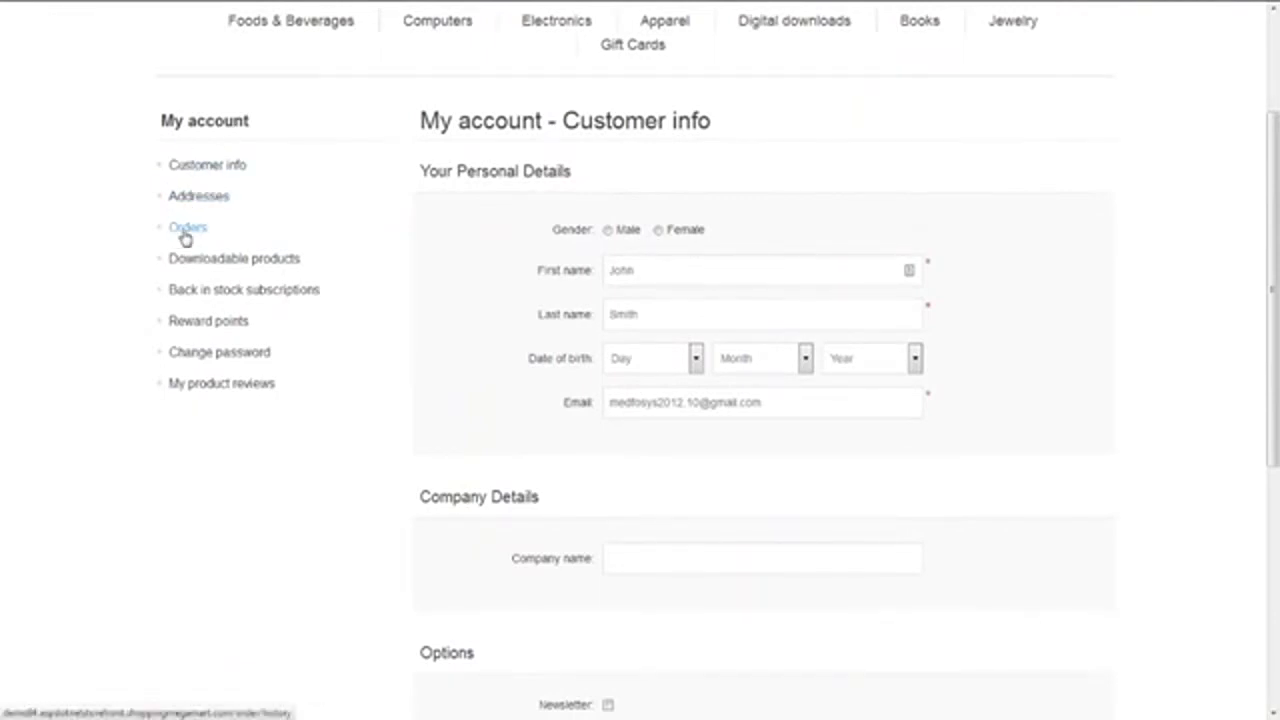
left_click(188, 228)
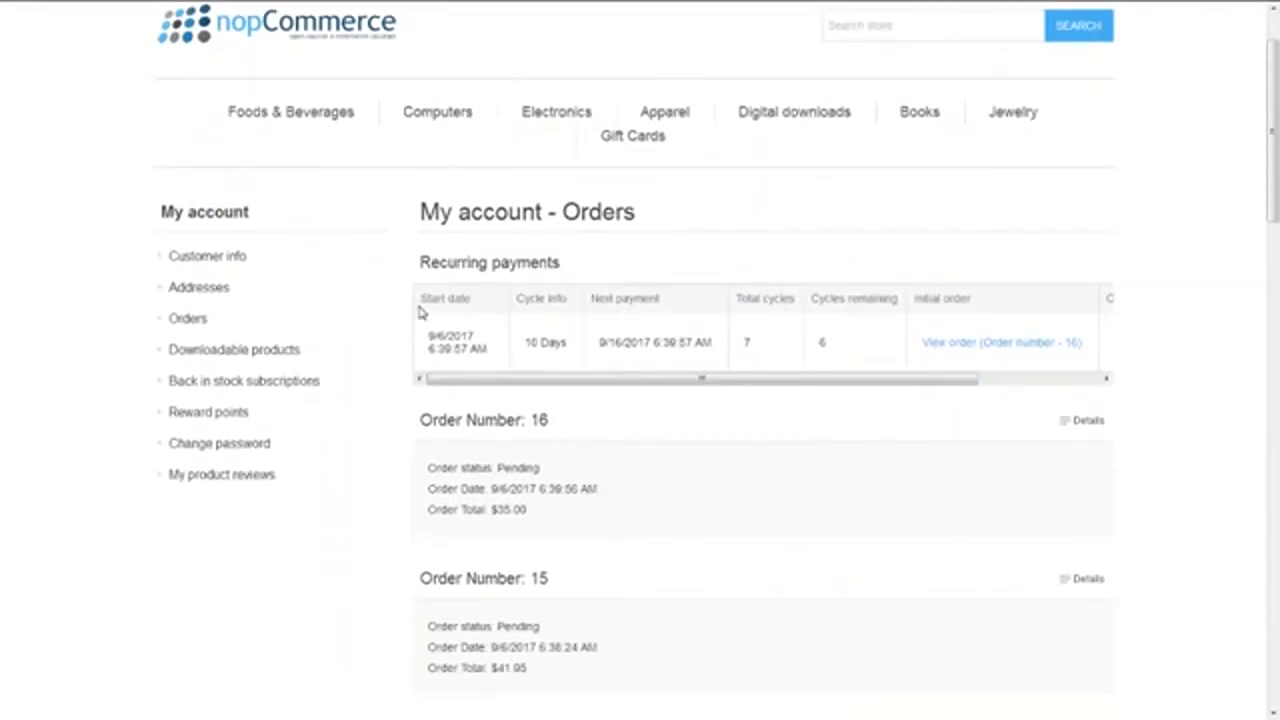
mouse_move(464, 314)
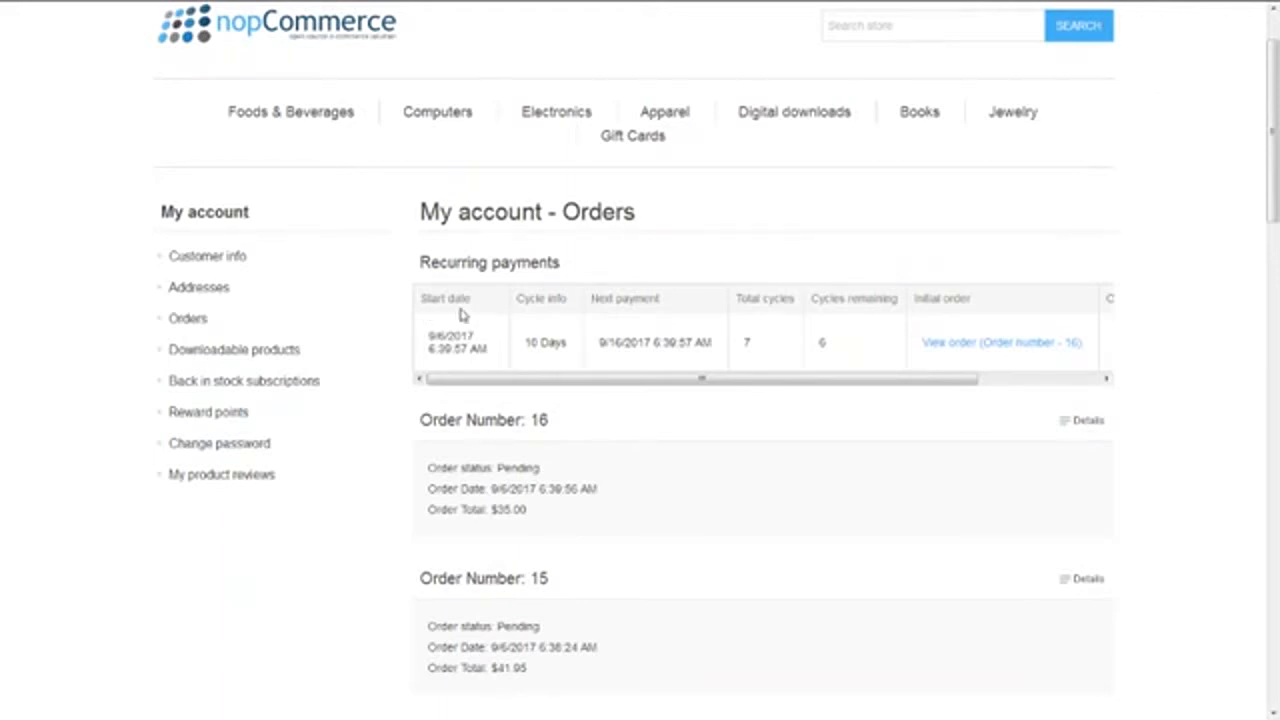
mouse_move(560, 332)
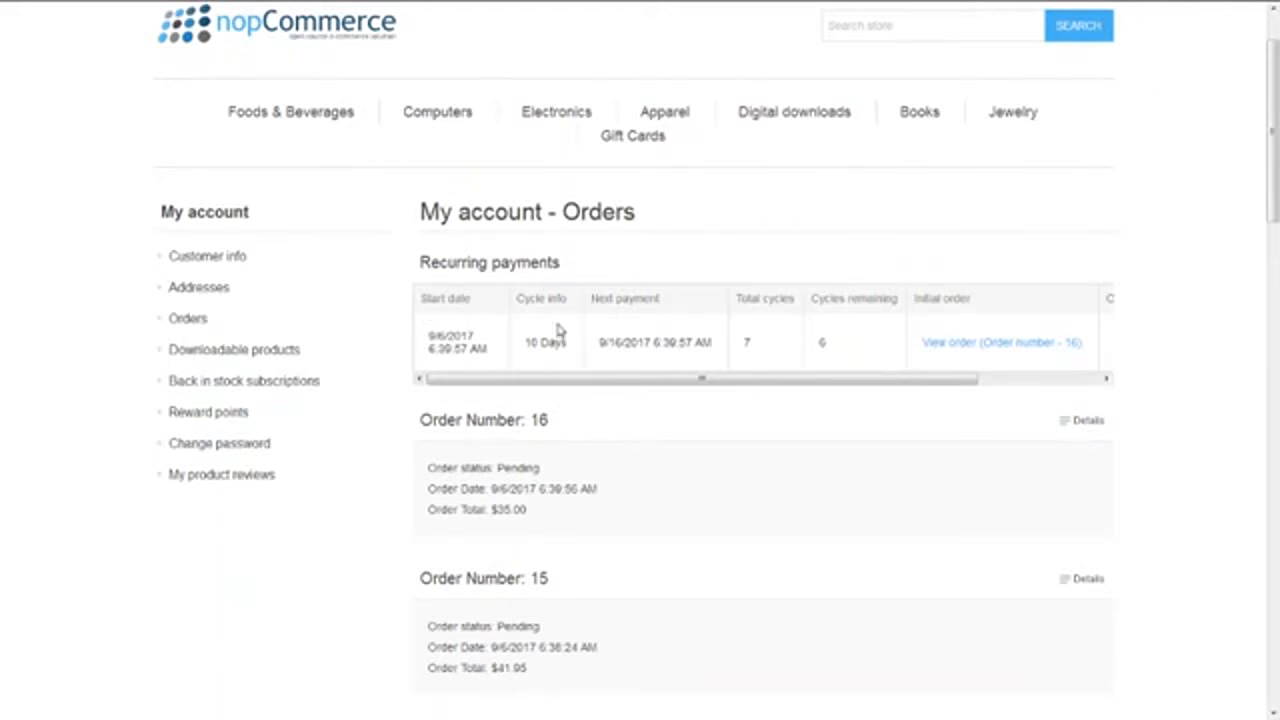
mouse_move(638, 328)
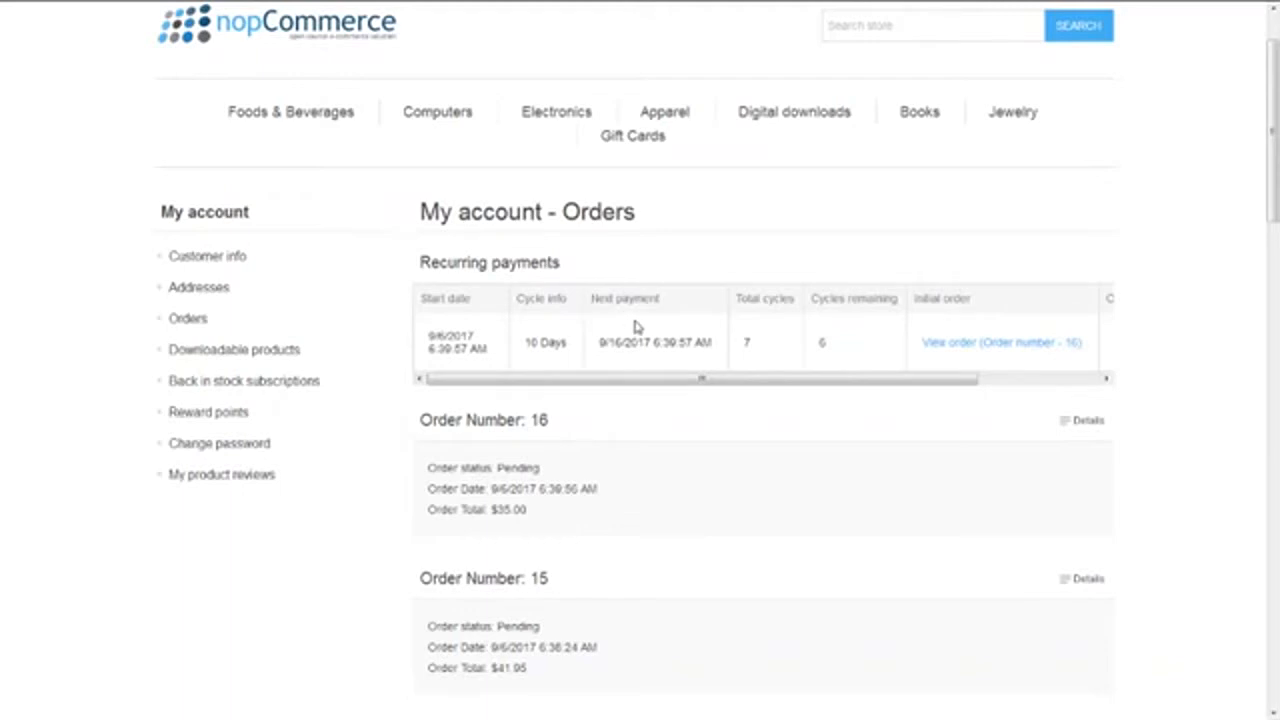
mouse_move(768, 340)
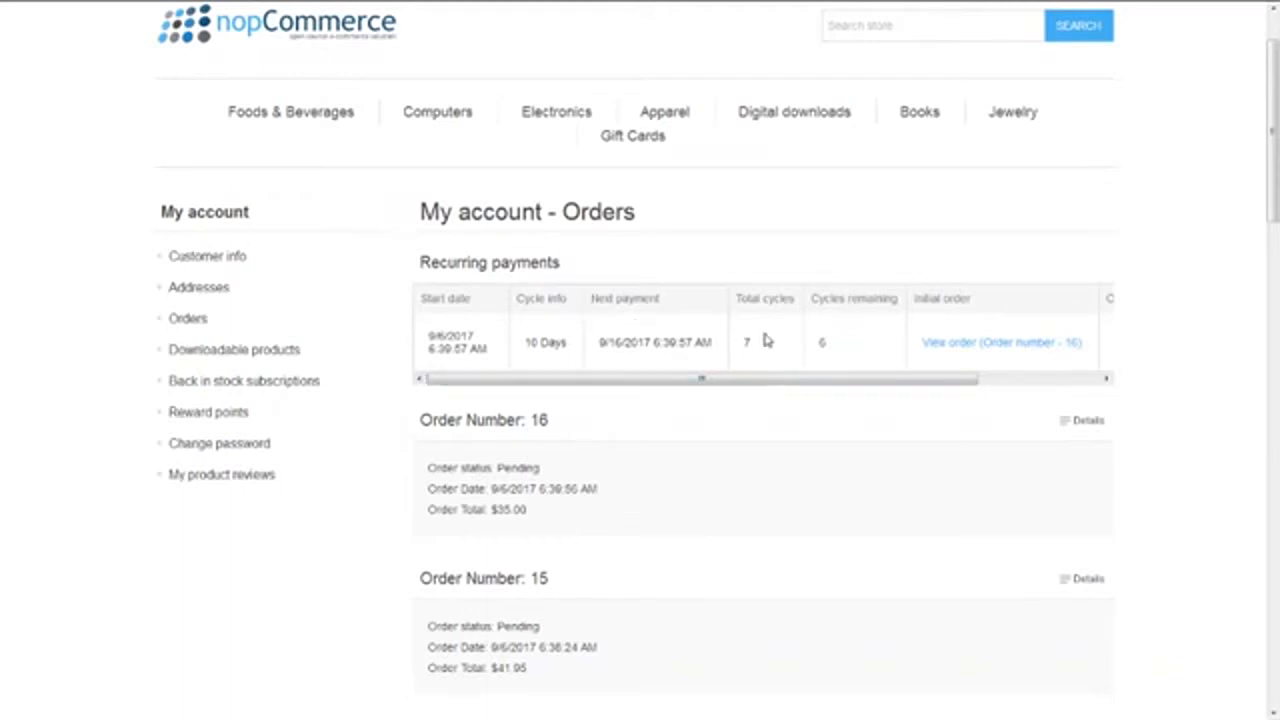
mouse_move(776, 348)
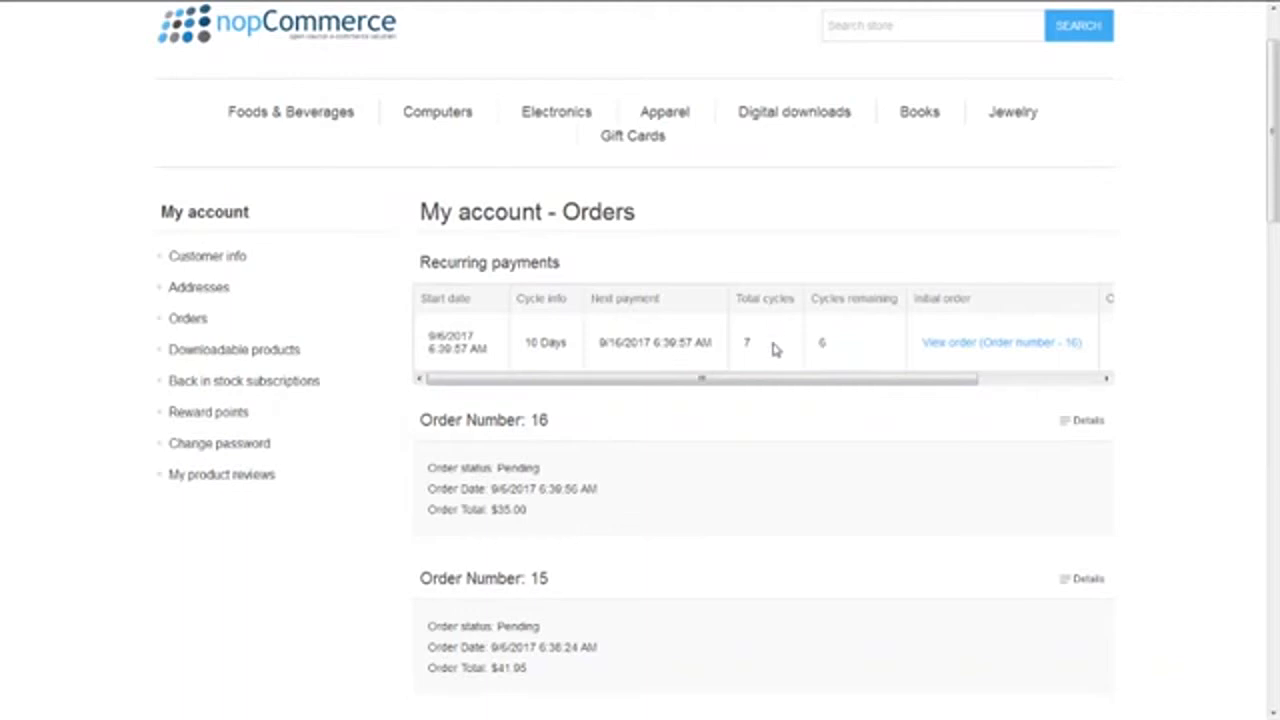
- Highlight the recurring payment's 6 cycles remaining and its cycle details
left_click(820, 342)
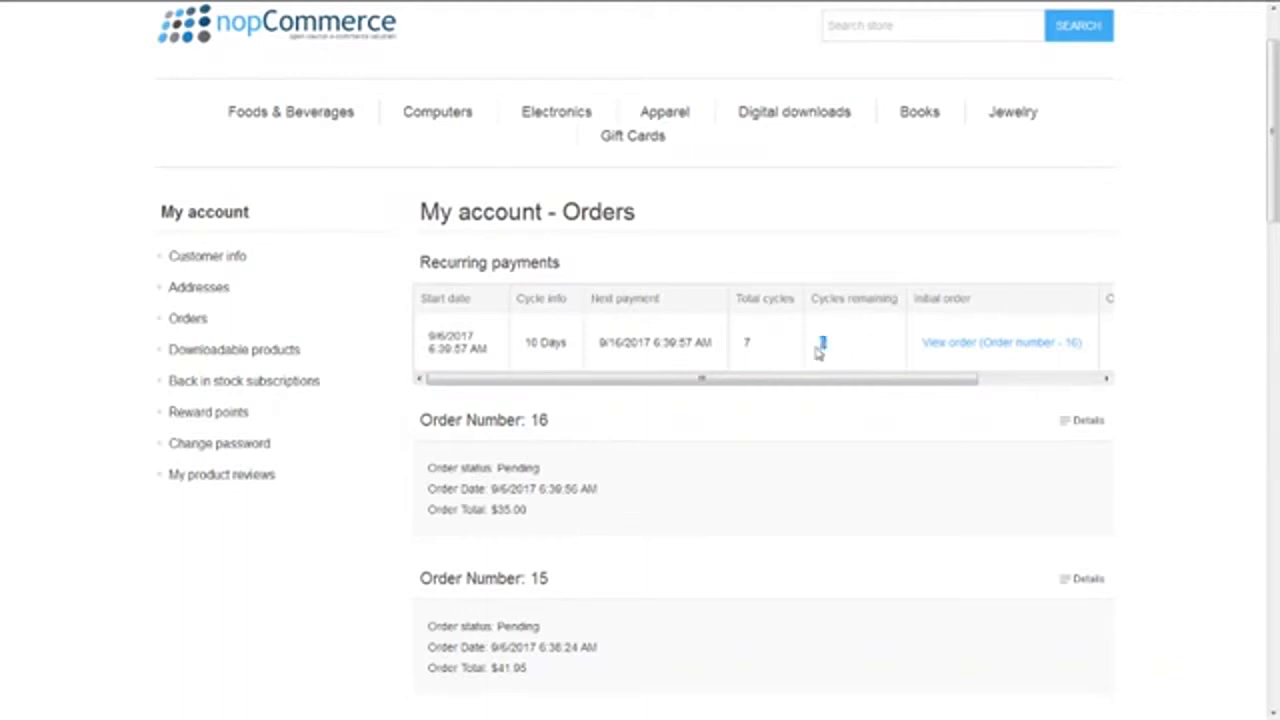
mouse_move(480, 344)
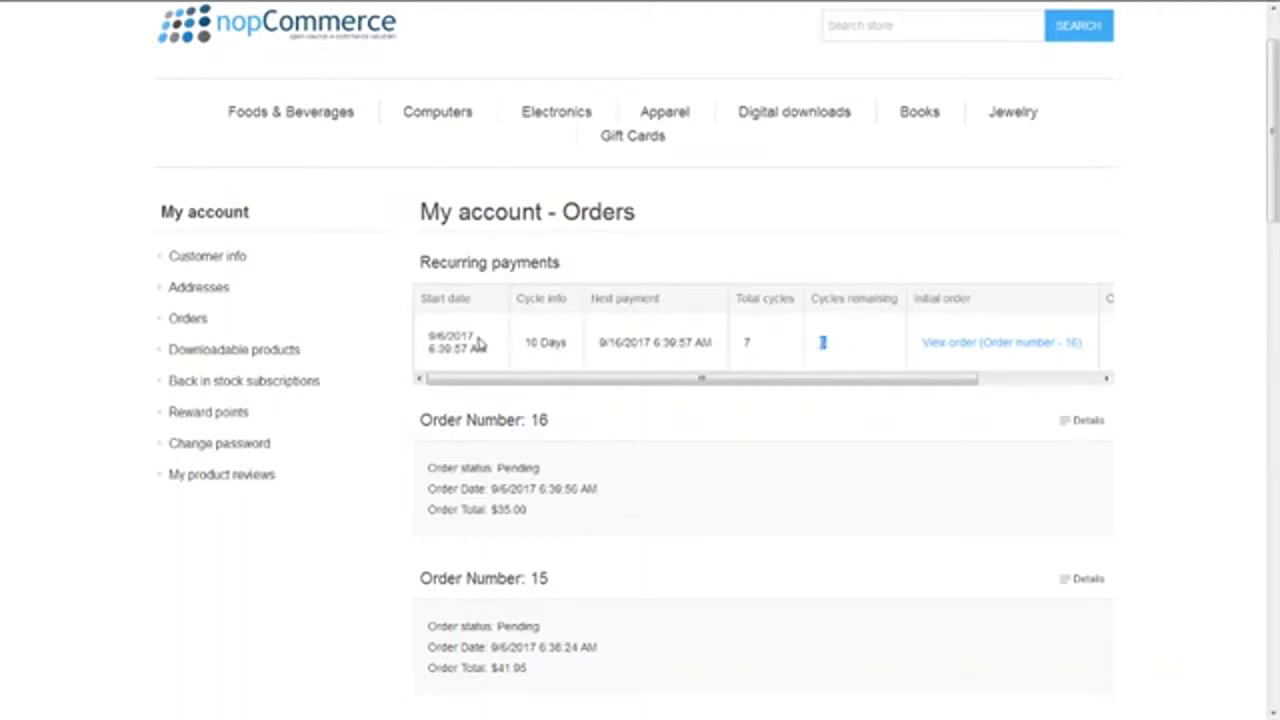
left_click_drag(700, 378, 964, 378)
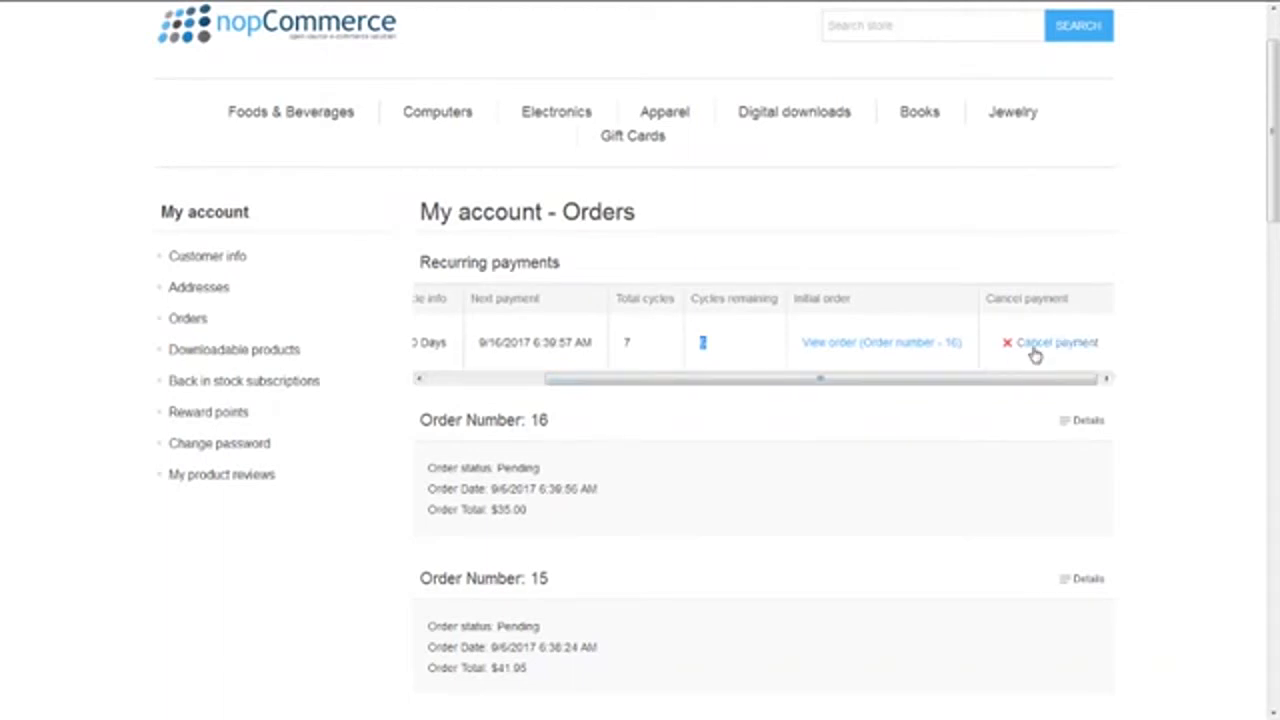
mouse_move(990, 426)
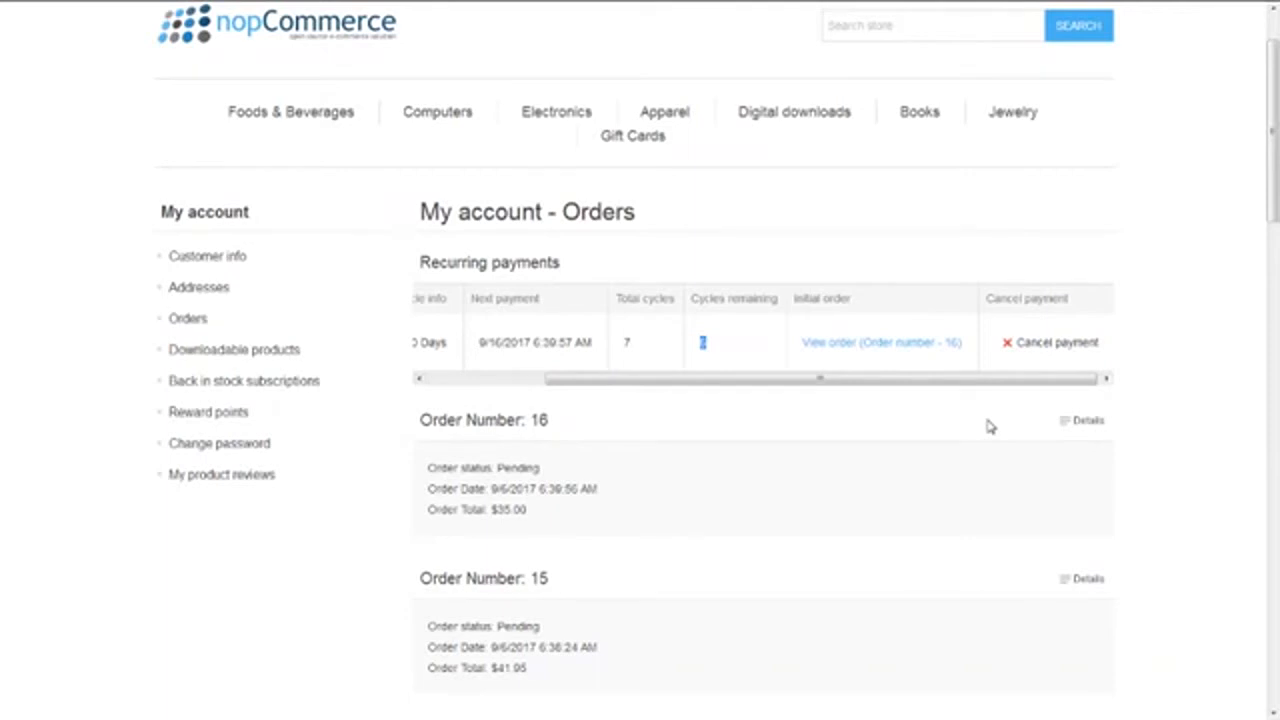